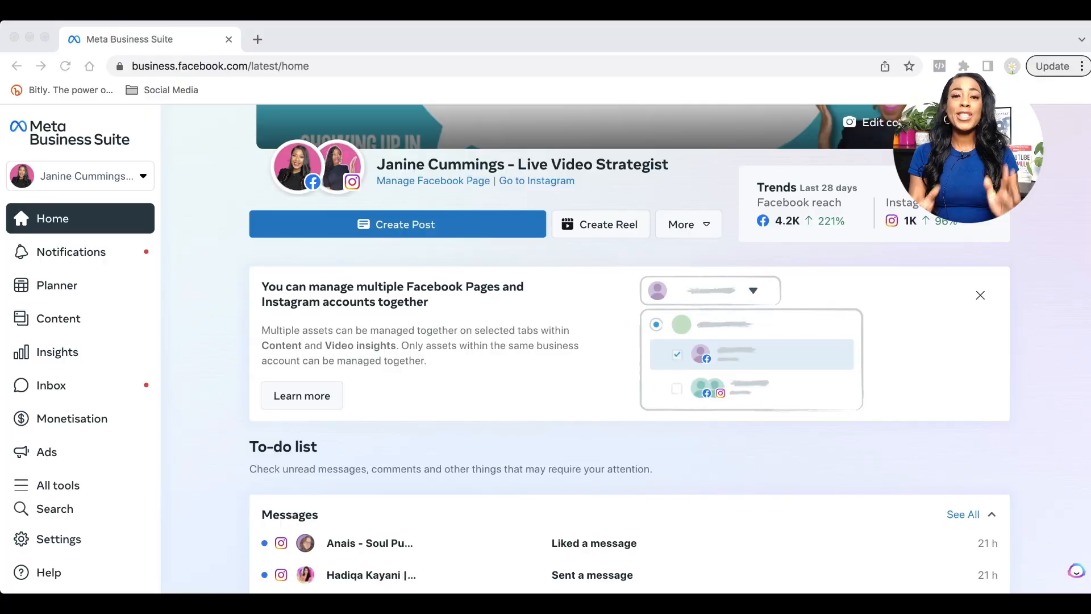
{"action": "mouse_move", "coordinate": [824, 400]}
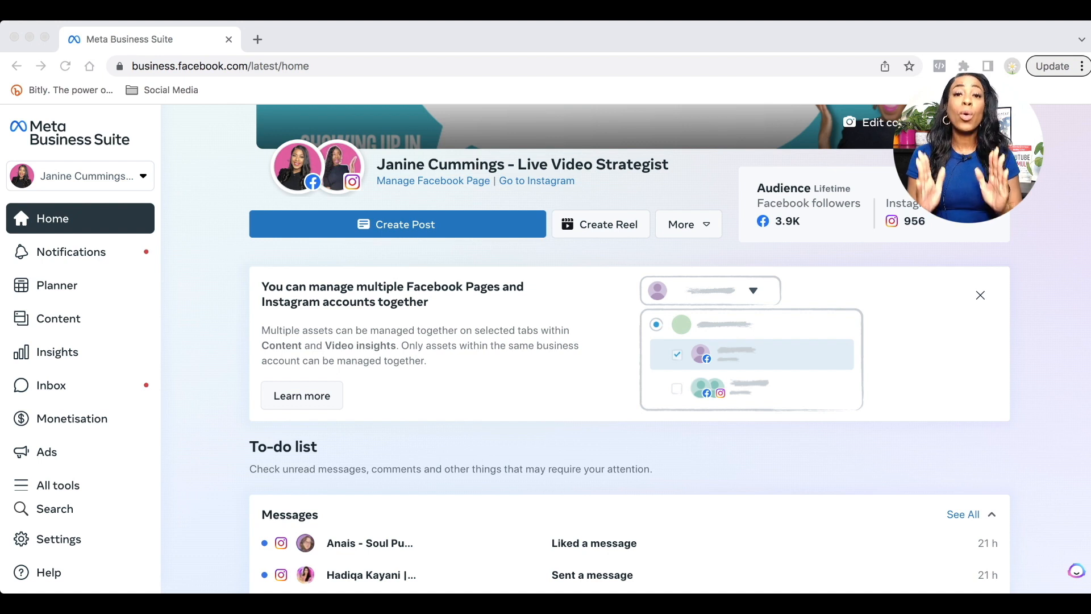
Step: Go to Content to show the published posts and reels list
{"action": "left_click", "coordinate": [676, 388]}
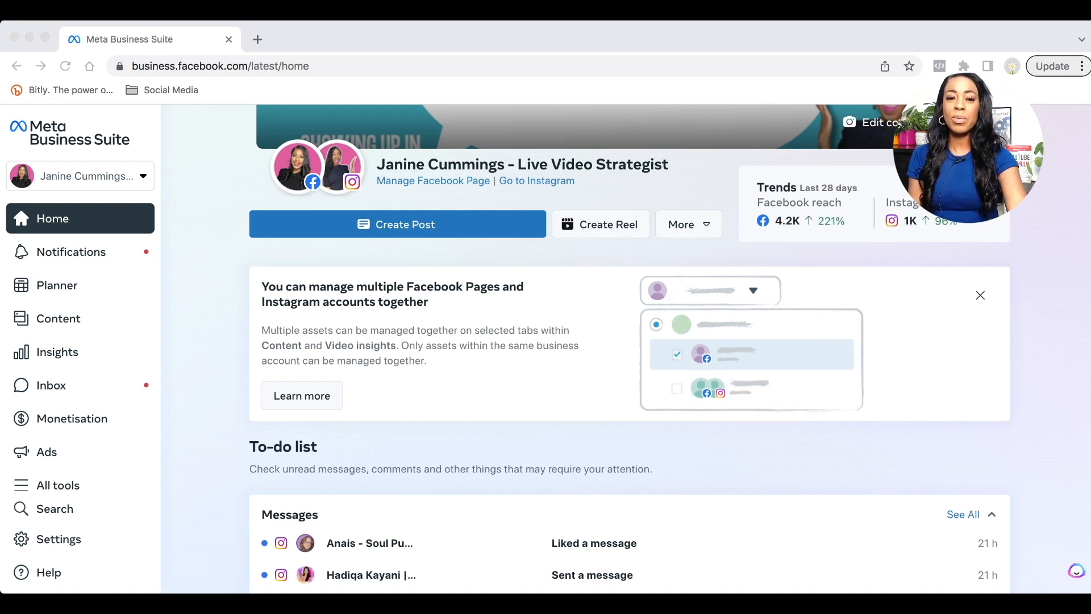
{"action": "left_click", "coordinate": [676, 388]}
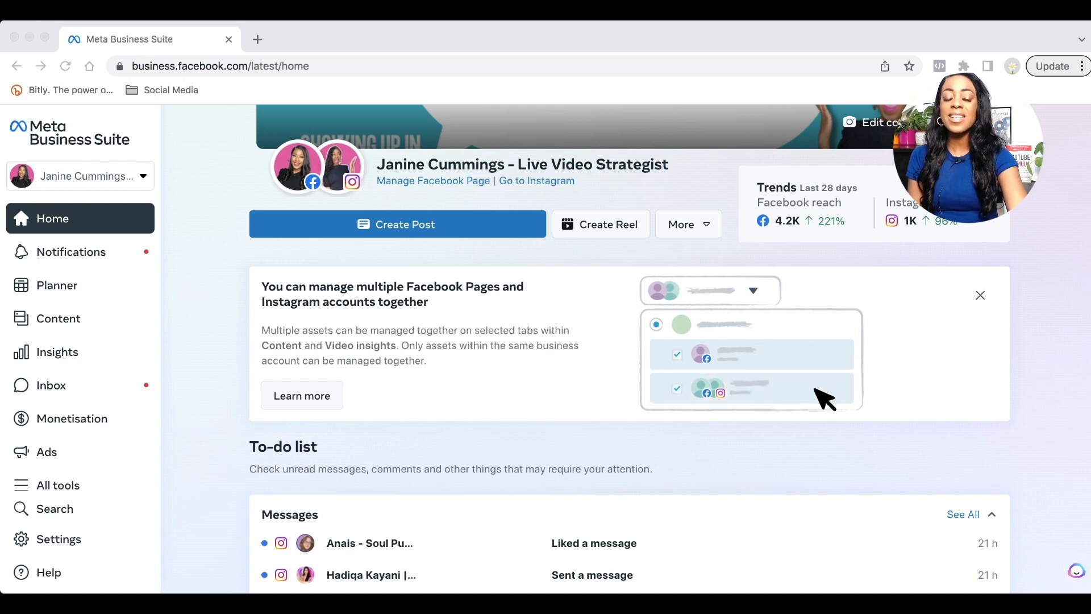
{"action": "left_click", "coordinate": [58, 319]}
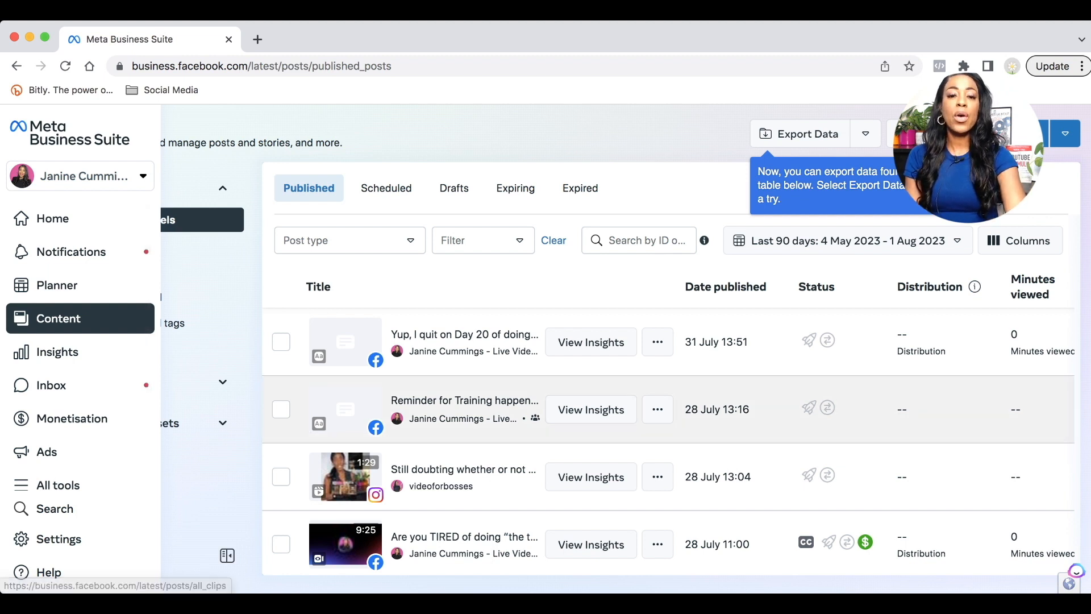
Step: Scroll down and tick the 25 July 'Done is better than perfect!' video post
{"action": "scroll", "scroll_direction": "down", "scroll_amount": 3}
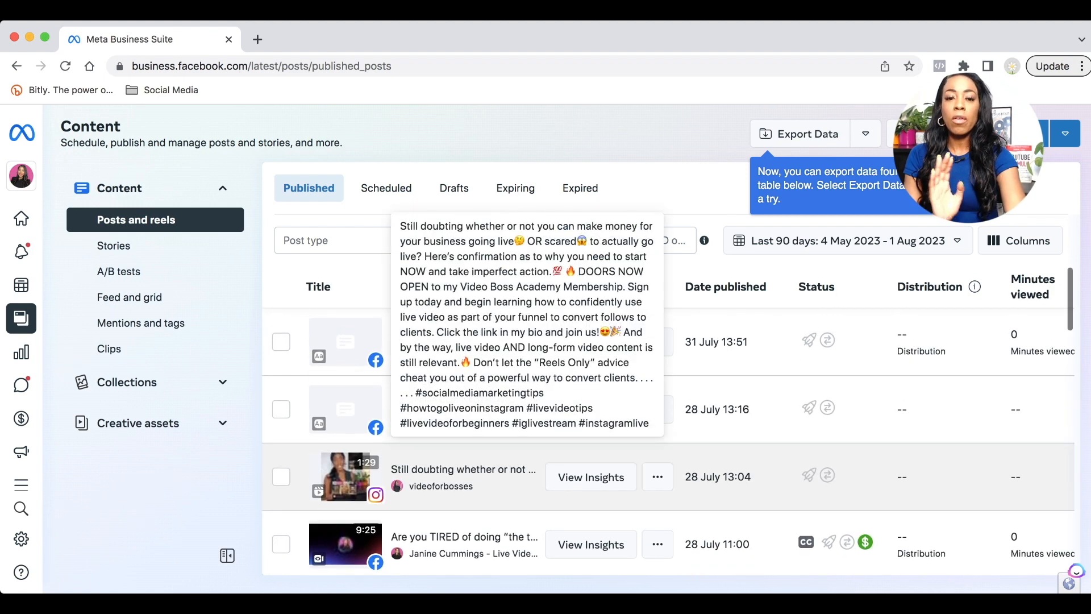
{"action": "scroll", "scroll_direction": "down", "scroll_amount": 3}
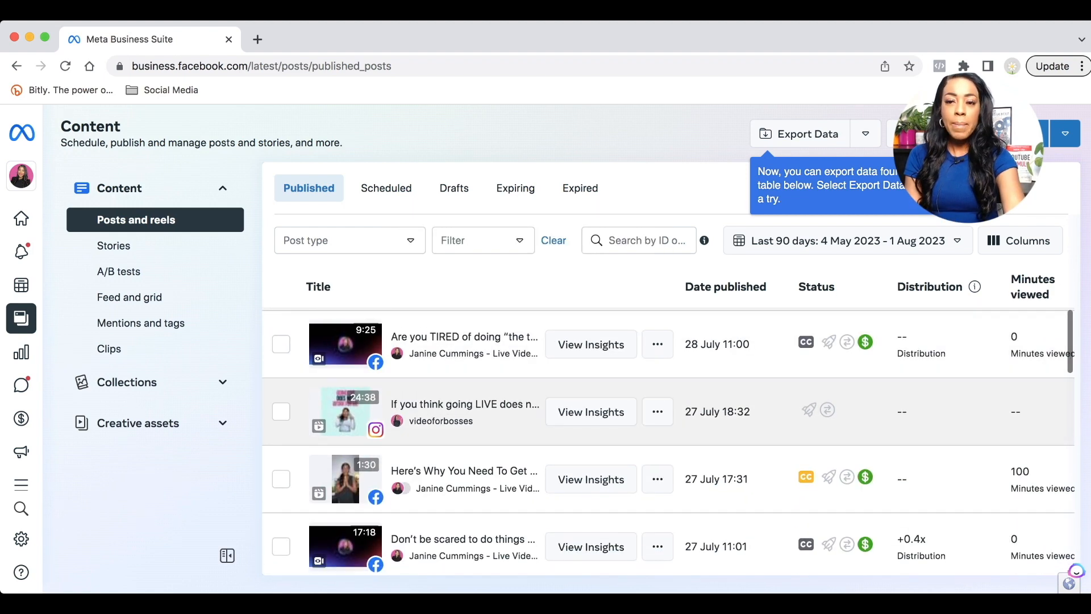
{"action": "scroll", "scroll_direction": "down", "scroll_amount": 3}
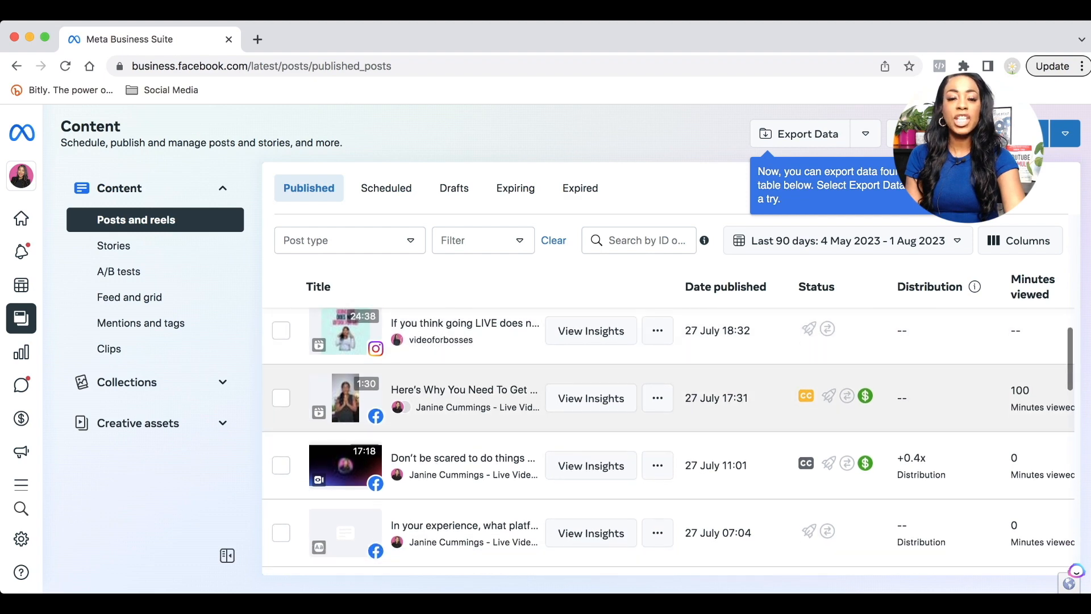
{"action": "scroll", "scroll_direction": "down", "scroll_amount": 3}
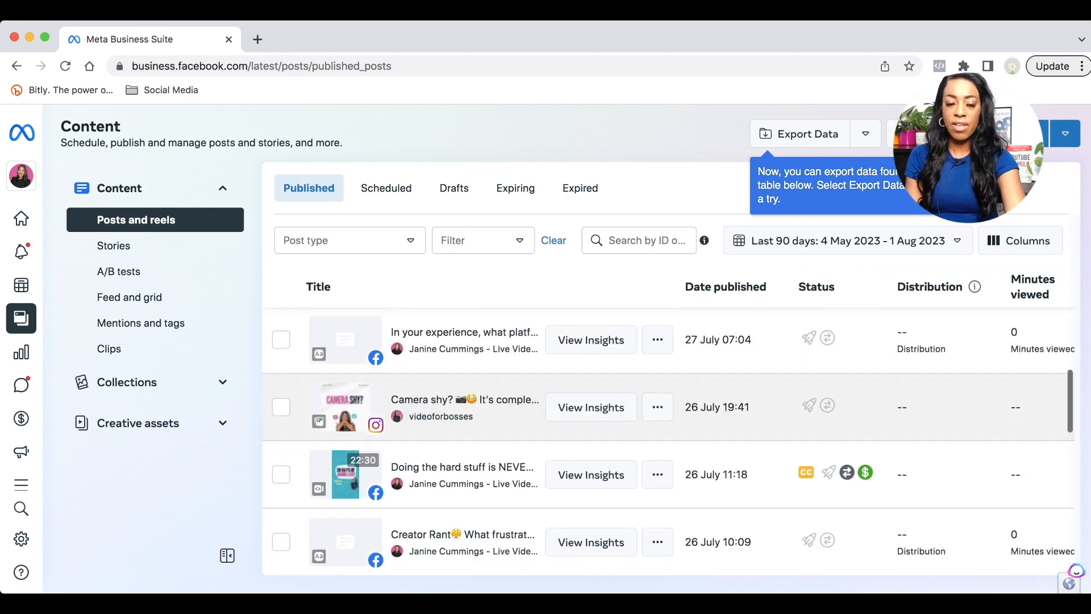
{"action": "scroll", "scroll_direction": "down", "scroll_amount": 3}
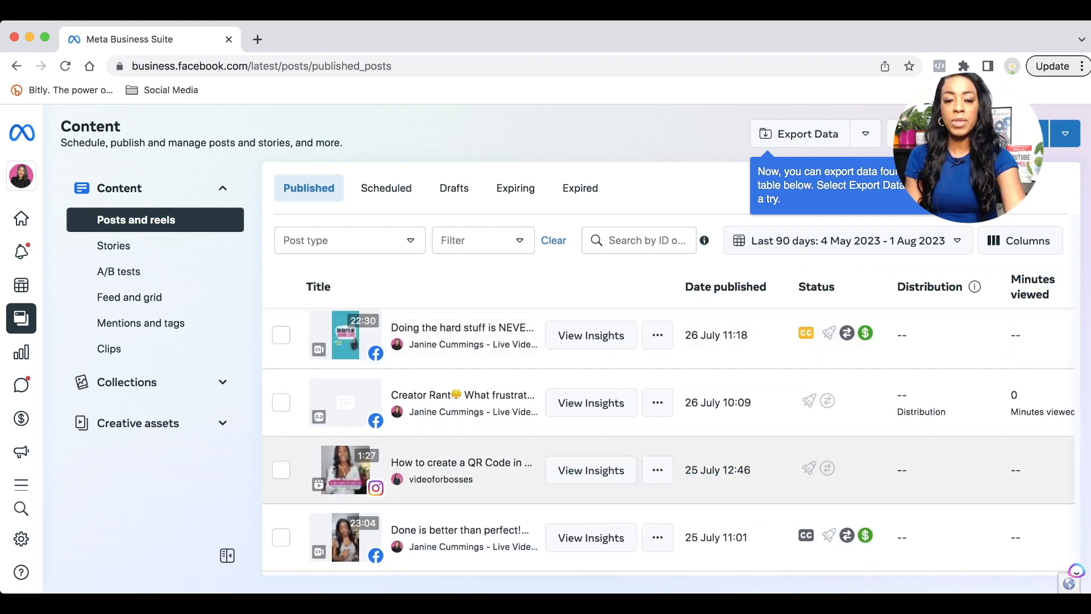
{"action": "scroll", "scroll_direction": "down", "scroll_amount": 3}
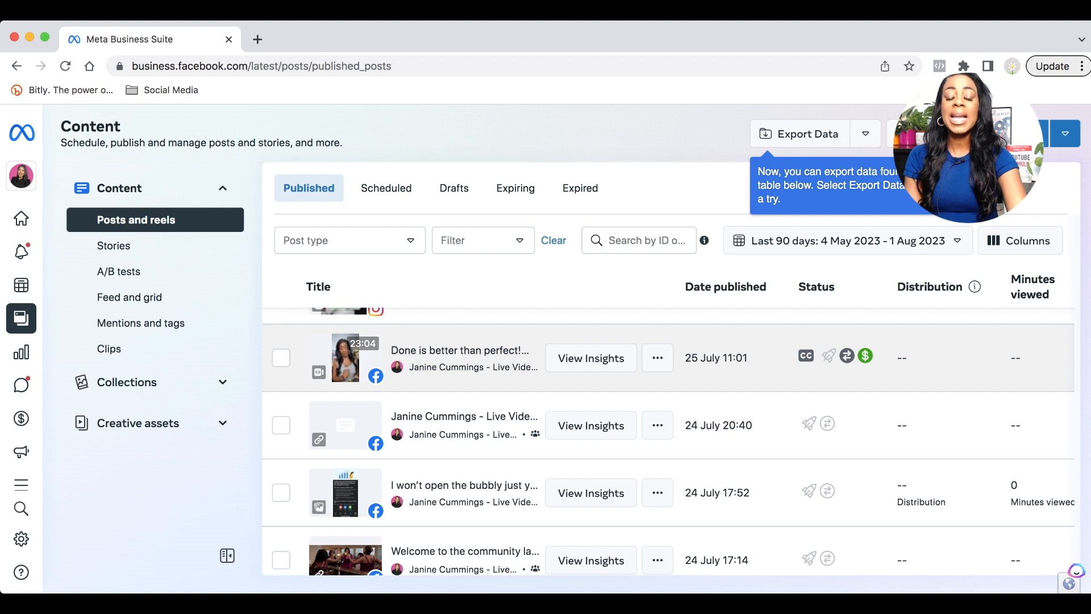
{"action": "left_click", "coordinate": [280, 358]}
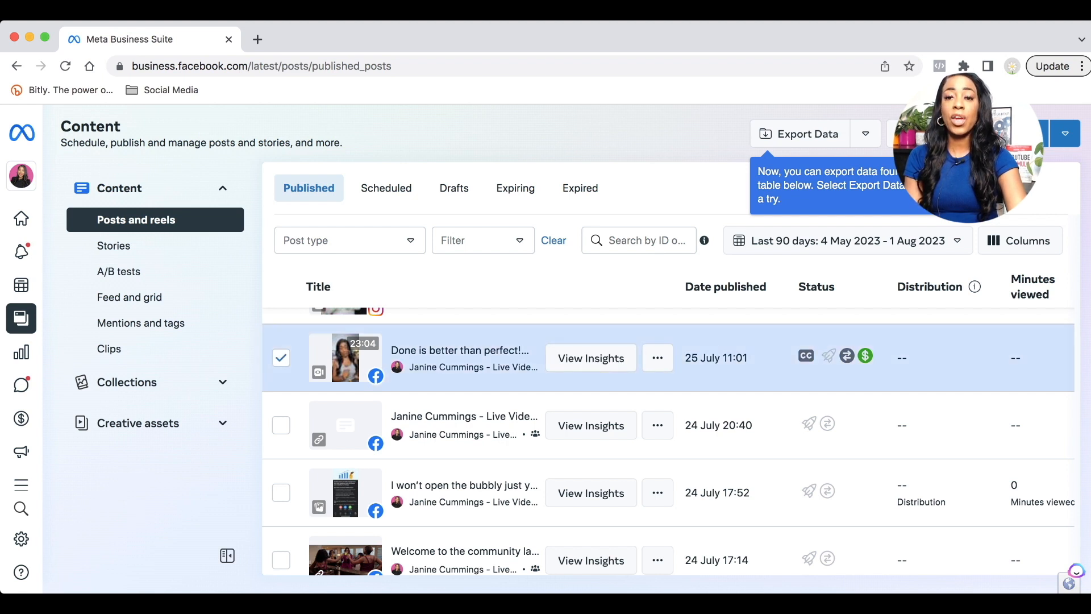
Step: Open the 'Done is better than perfect!' post overview with its broadcast summary
{"action": "left_click", "coordinate": [590, 357]}
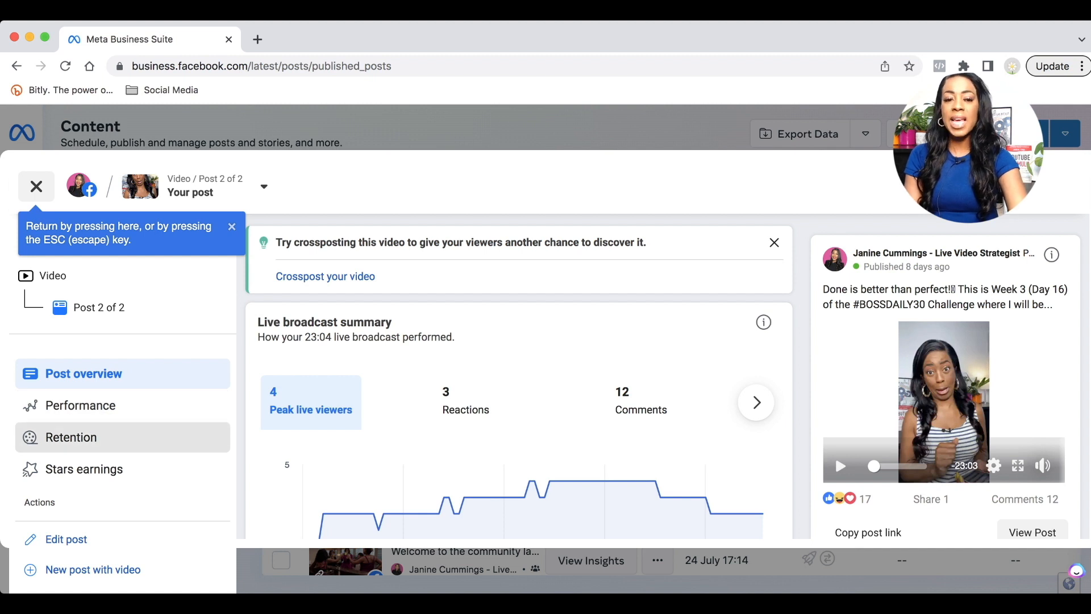
{"action": "mouse_move", "coordinate": [83, 469]}
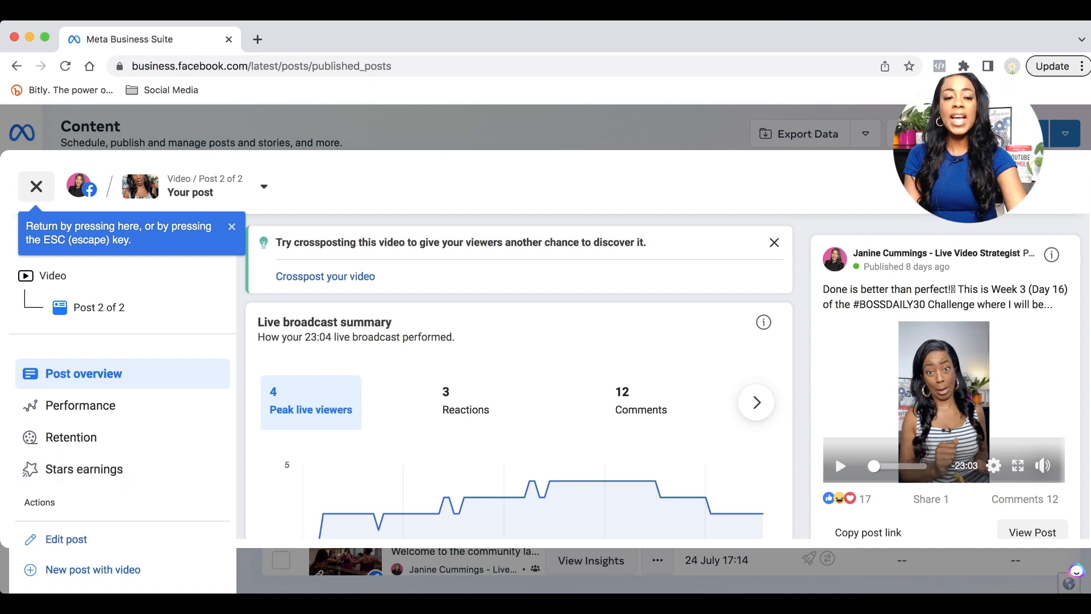
{"action": "mouse_move", "coordinate": [66, 540]}
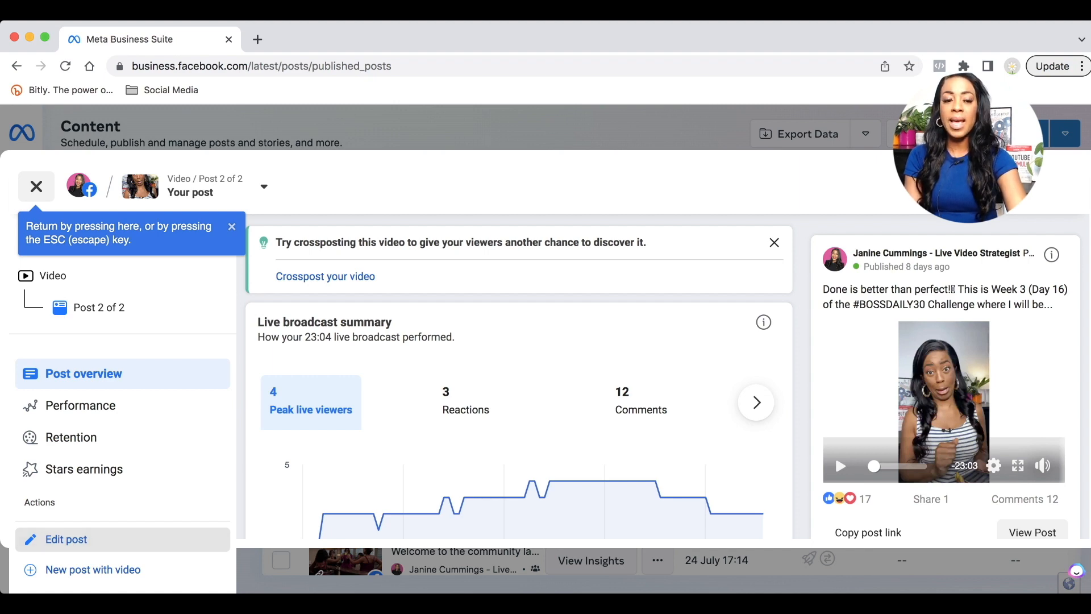
Step: Open Edit post and enter 'Done is better than perfect' as the video title
{"action": "left_click", "coordinate": [66, 539]}
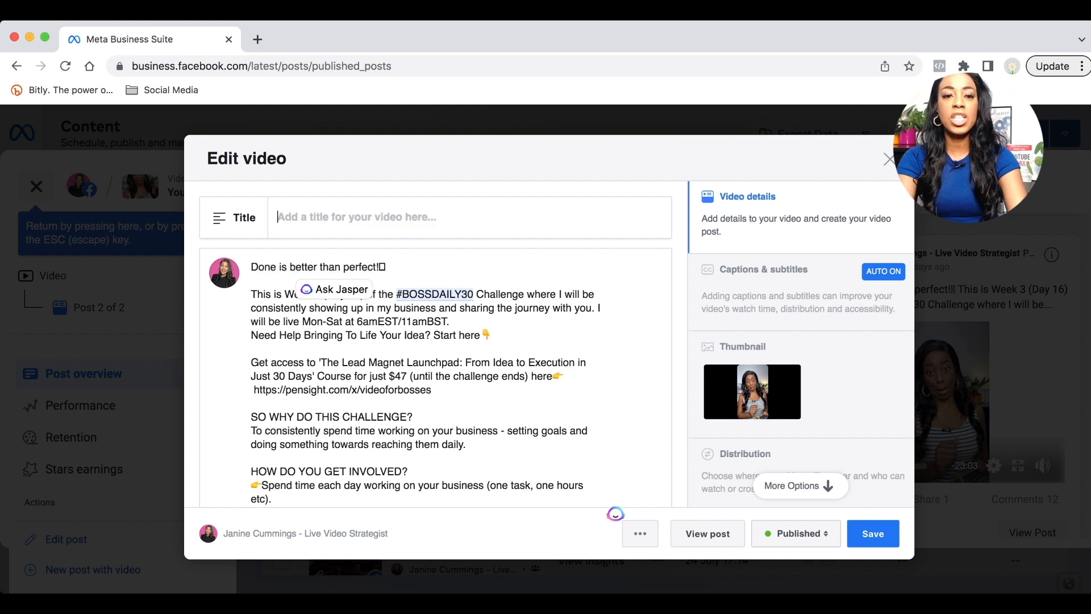
{"action": "type", "text": "Done is better than perfect"}
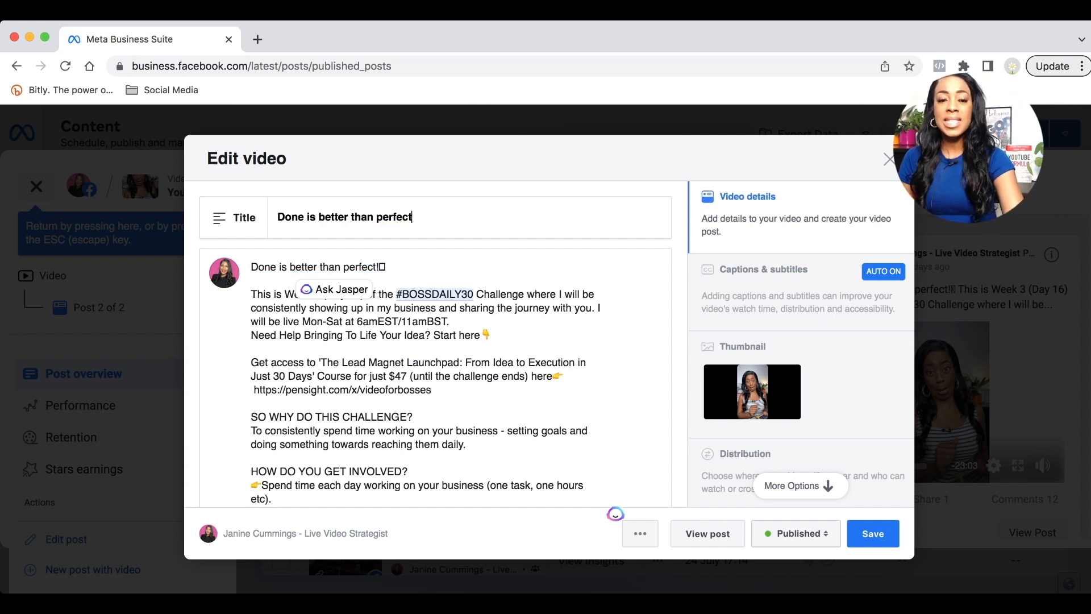
{"action": "triple_click", "coordinate": [344, 217]}
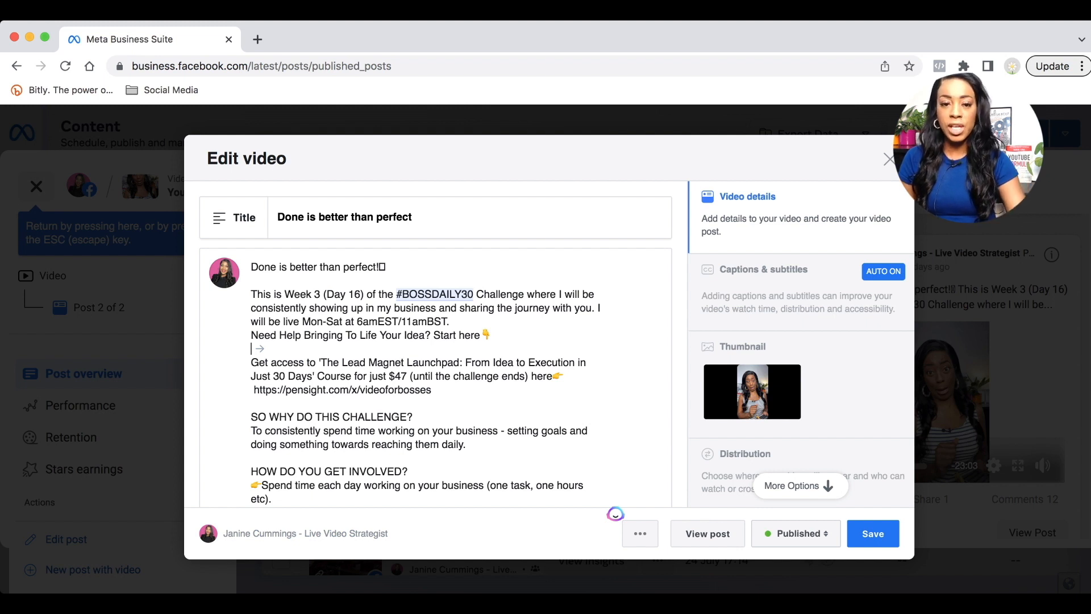
{"action": "scroll", "scroll_direction": "down", "scroll_amount": 3}
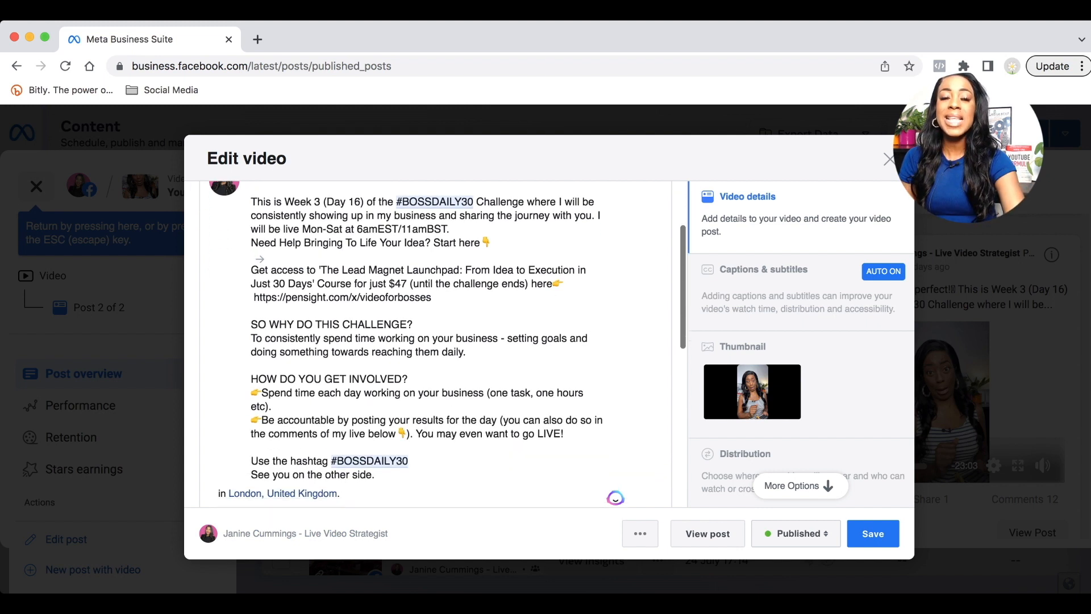
{"action": "scroll", "scroll_direction": "up", "scroll_amount": 3}
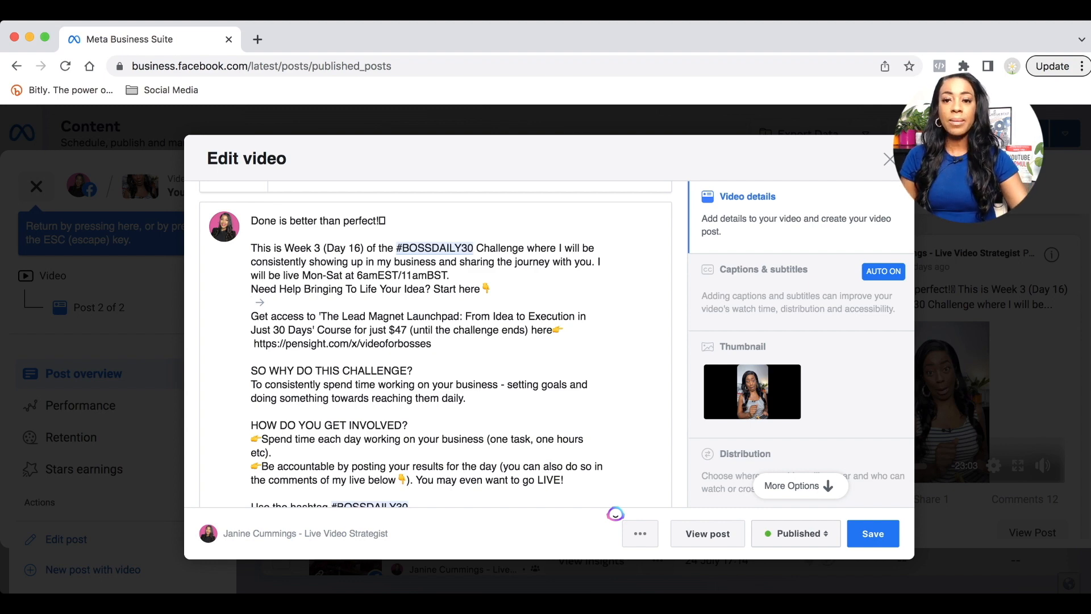
{"action": "scroll", "scroll_direction": "down", "scroll_amount": 3}
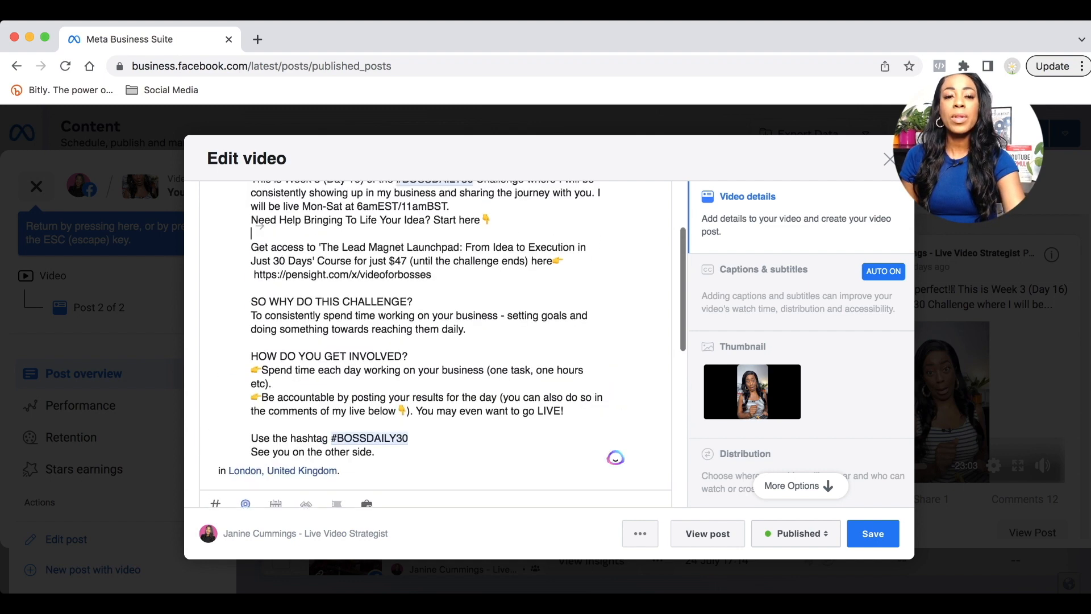
{"action": "scroll", "scroll_direction": "down", "scroll_amount": 3}
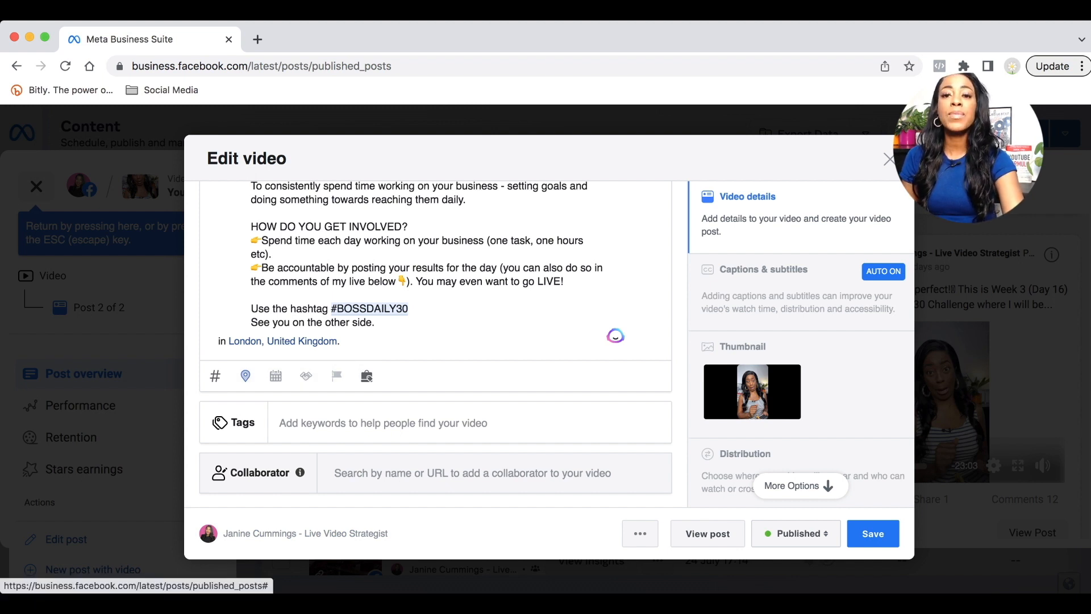
{"action": "scroll", "scroll_direction": "down", "scroll_amount": 3}
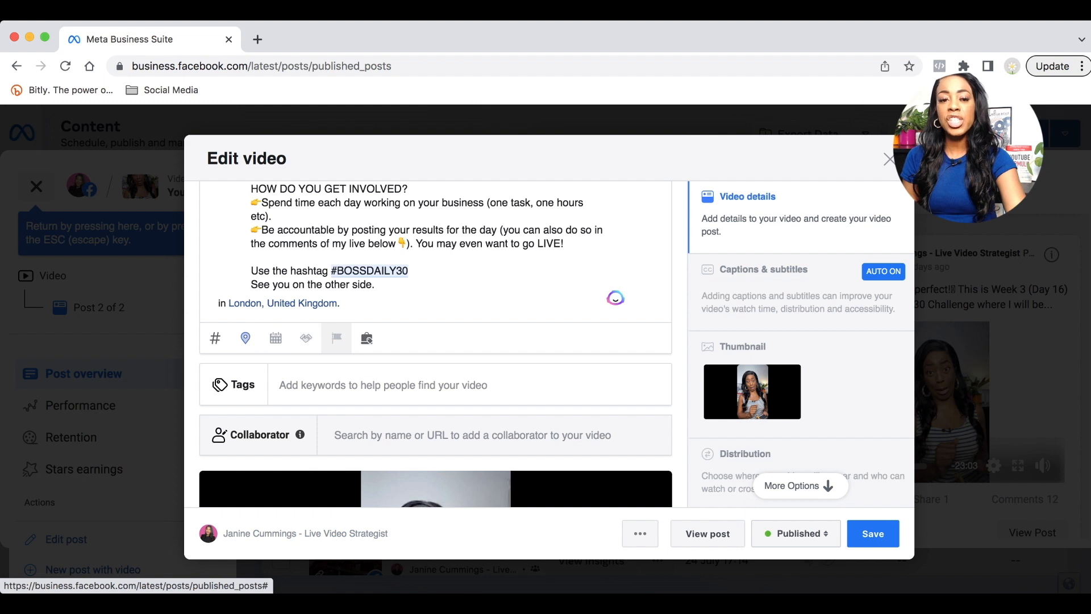
{"action": "mouse_move", "coordinate": [245, 338]}
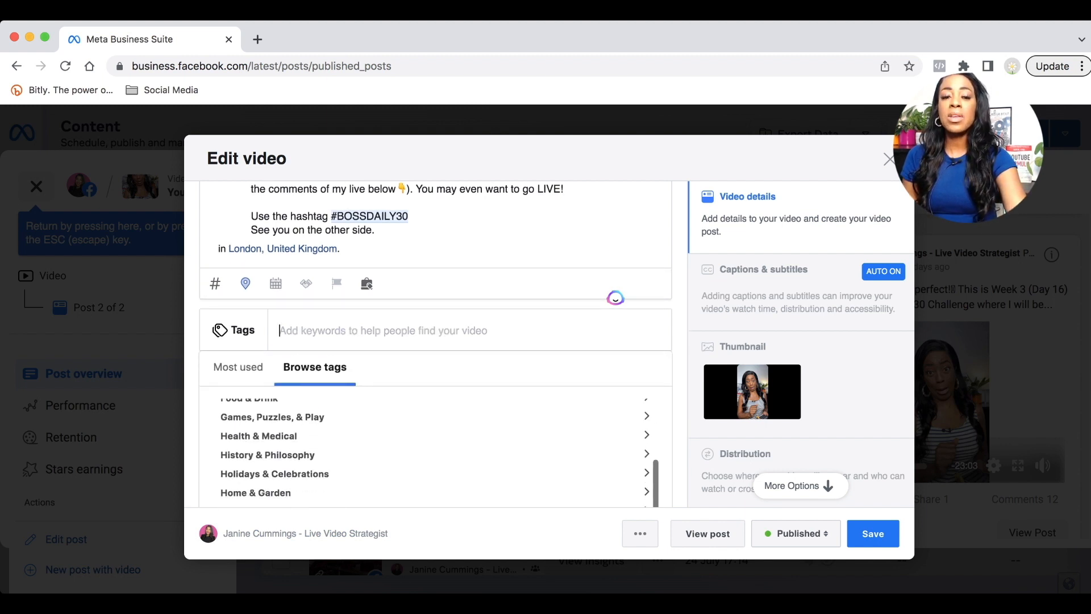
{"action": "scroll", "scroll_direction": "up", "scroll_amount": 3}
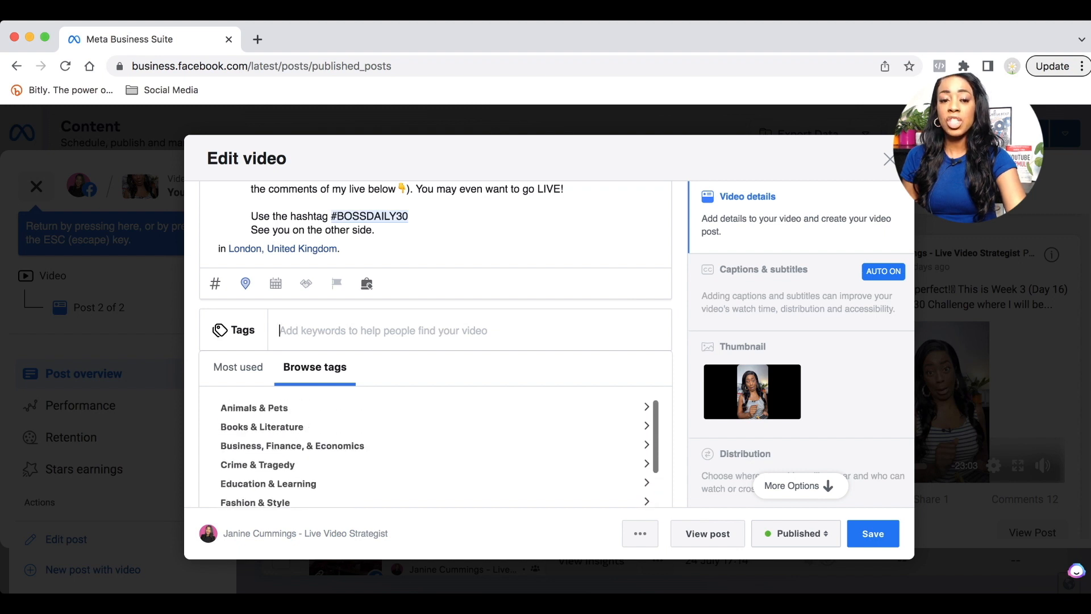
{"action": "left_click", "coordinate": [268, 483]}
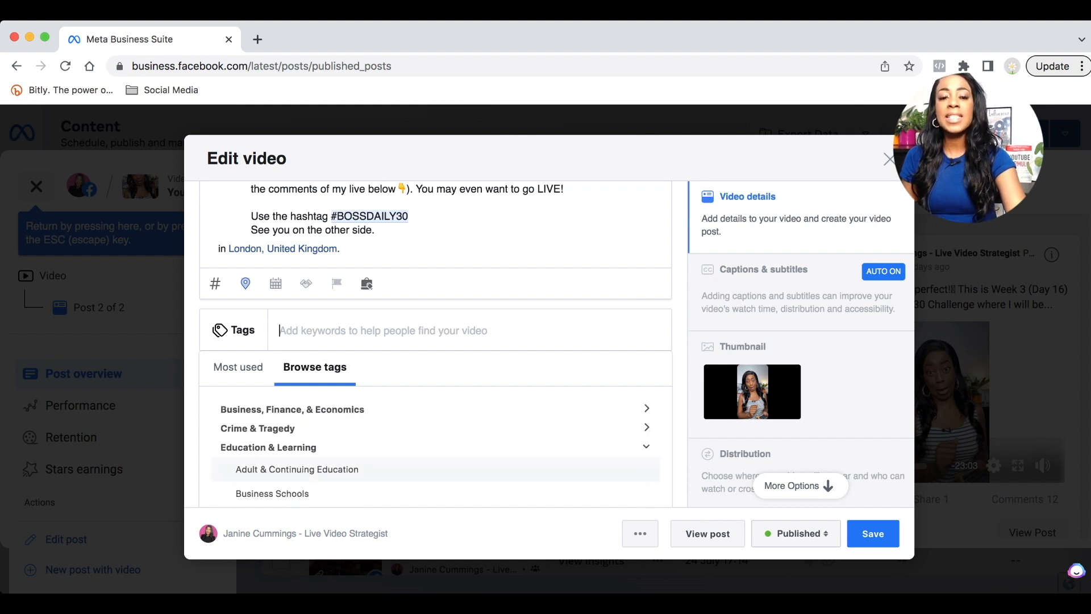
{"action": "scroll", "scroll_direction": "down", "scroll_amount": 3}
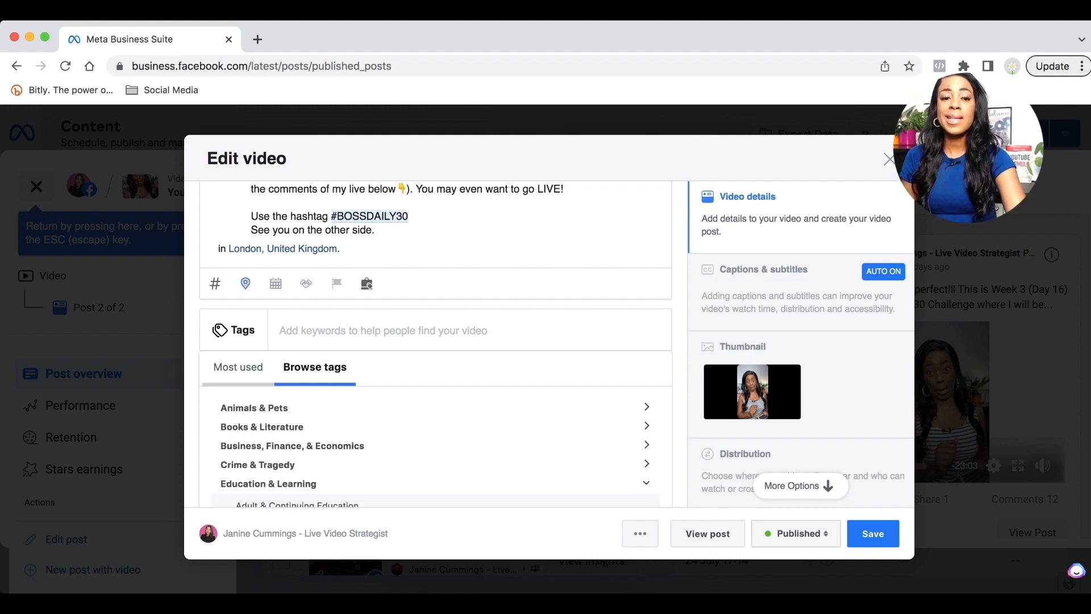
{"action": "left_click", "coordinate": [238, 367]}
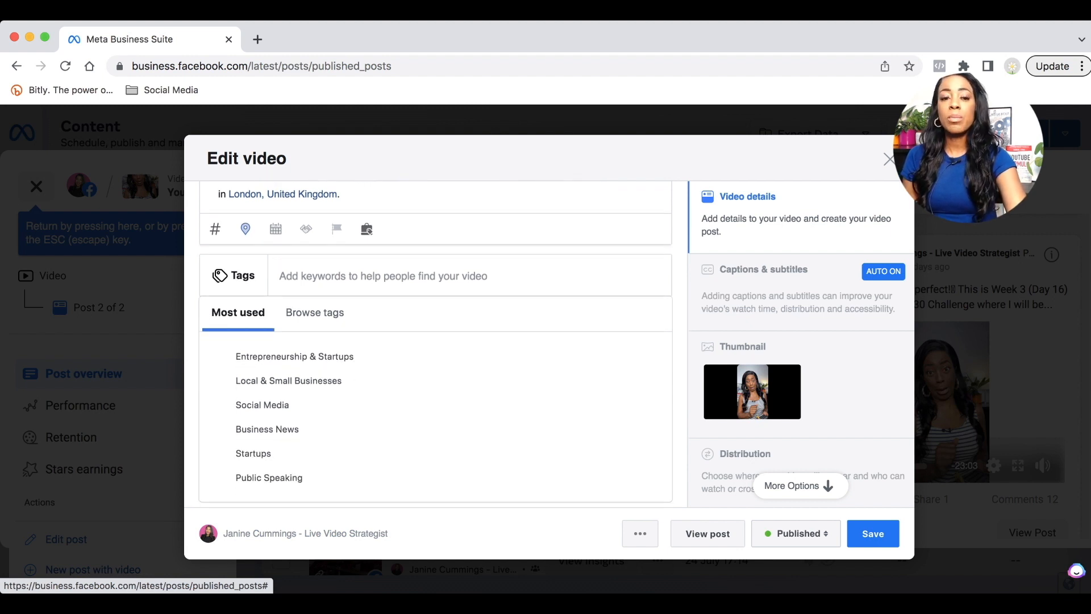
{"action": "scroll", "scroll_direction": "up", "scroll_amount": 3}
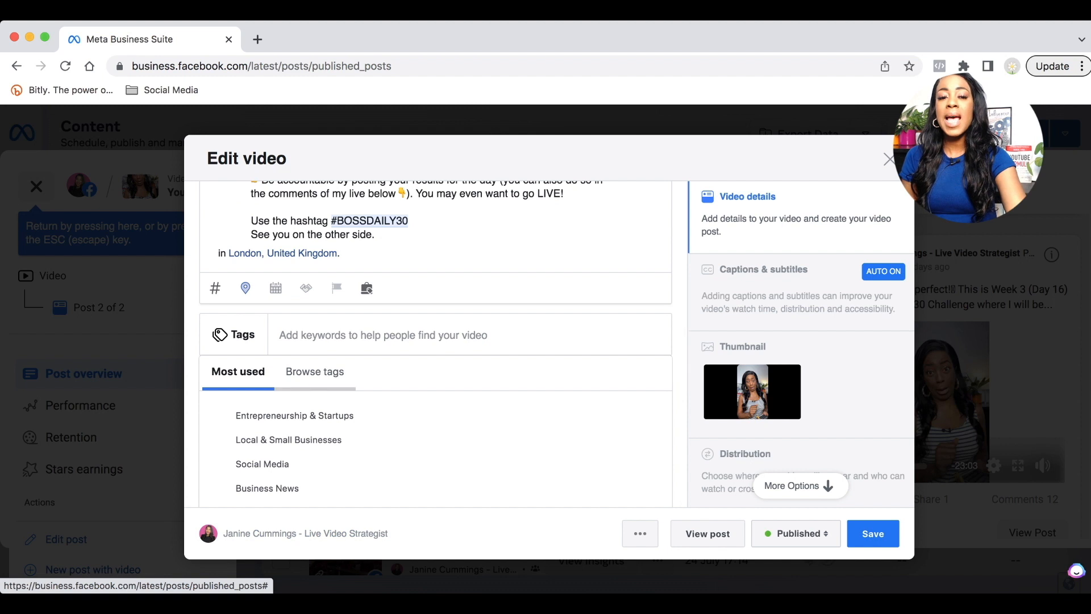
{"action": "scroll", "scroll_direction": "down", "scroll_amount": 3}
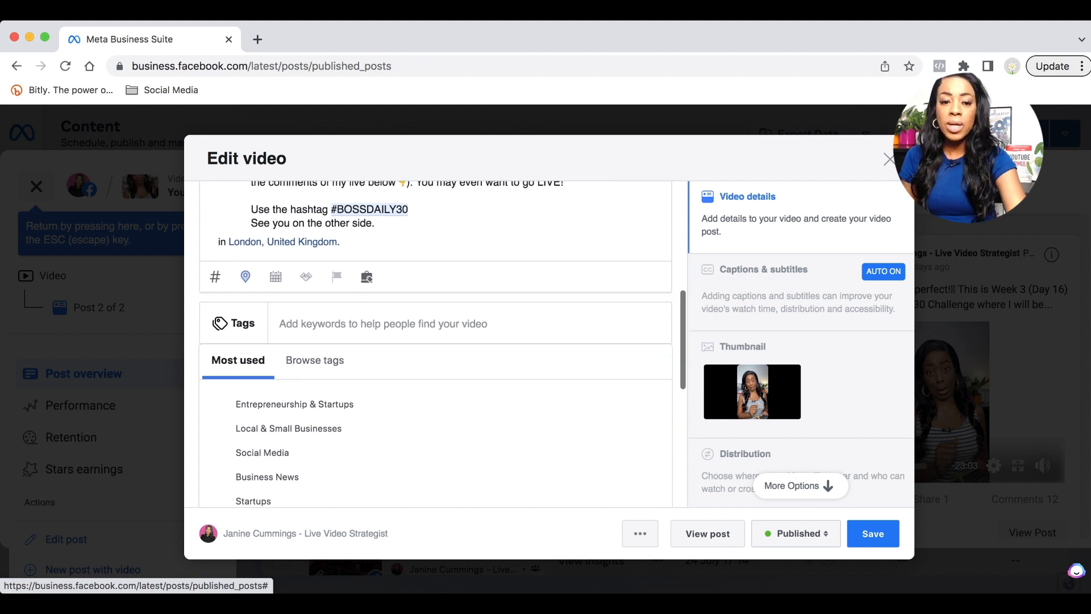
{"action": "scroll", "scroll_direction": "down", "scroll_amount": 3}
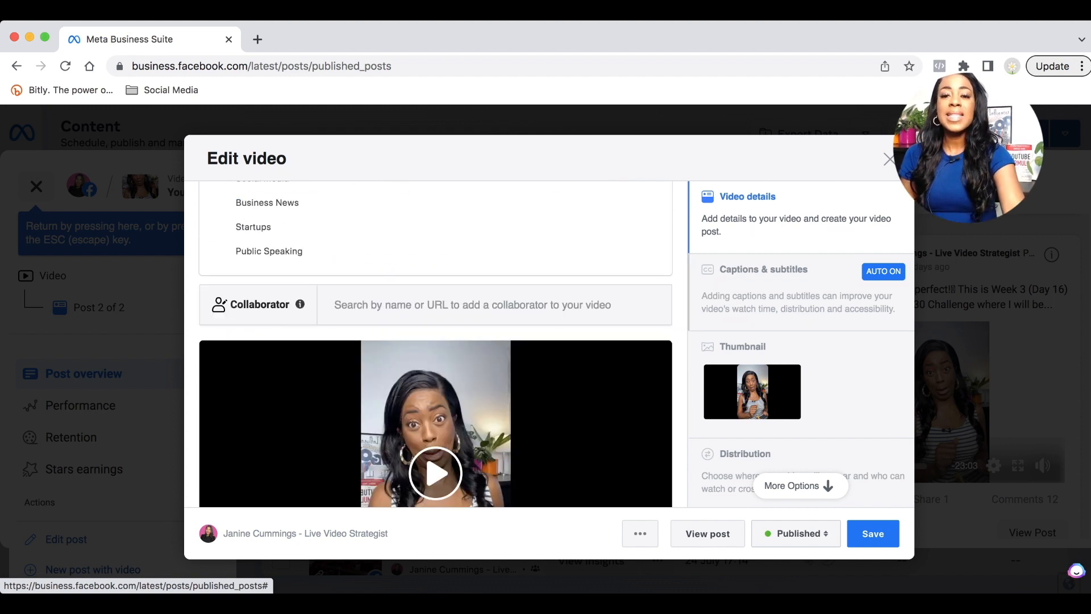
{"action": "left_click", "coordinate": [763, 270]}
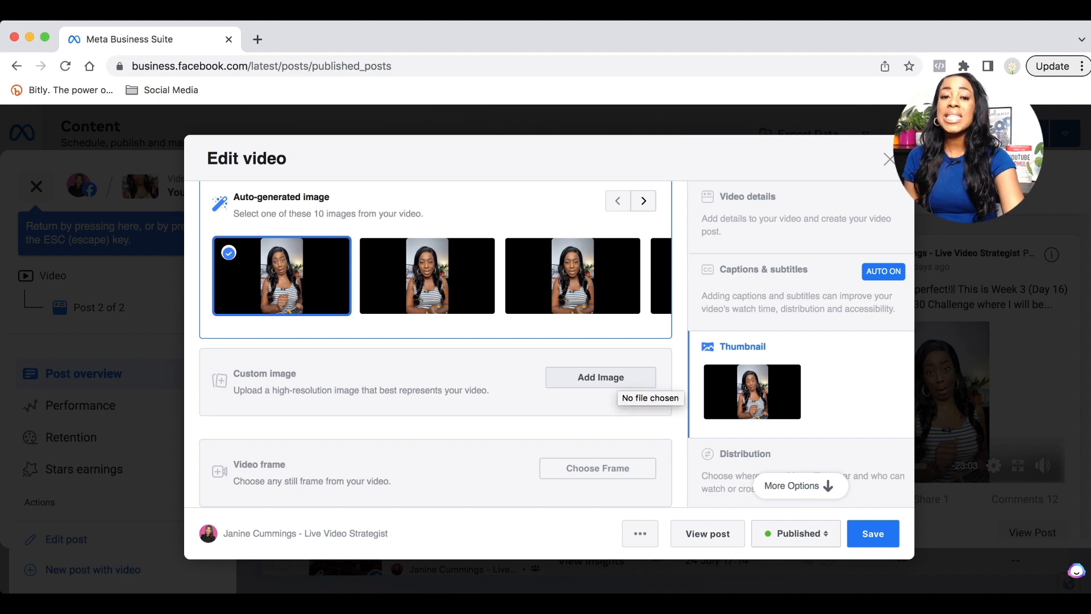
Step: Open the Thumbnail options to upload a custom image
{"action": "left_click", "coordinate": [600, 377]}
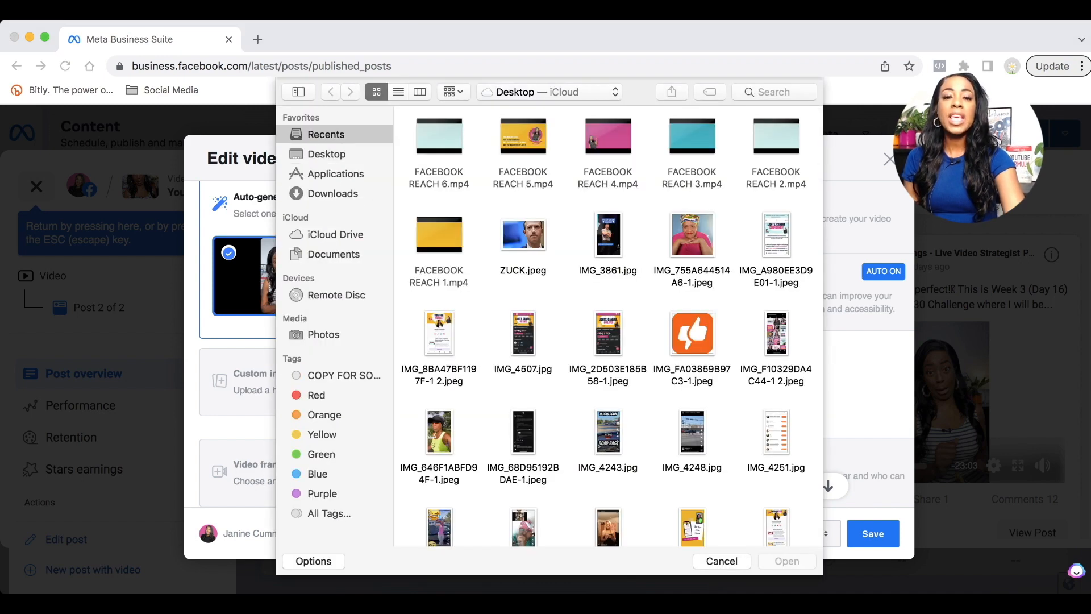
{"action": "left_click", "coordinate": [326, 134]}
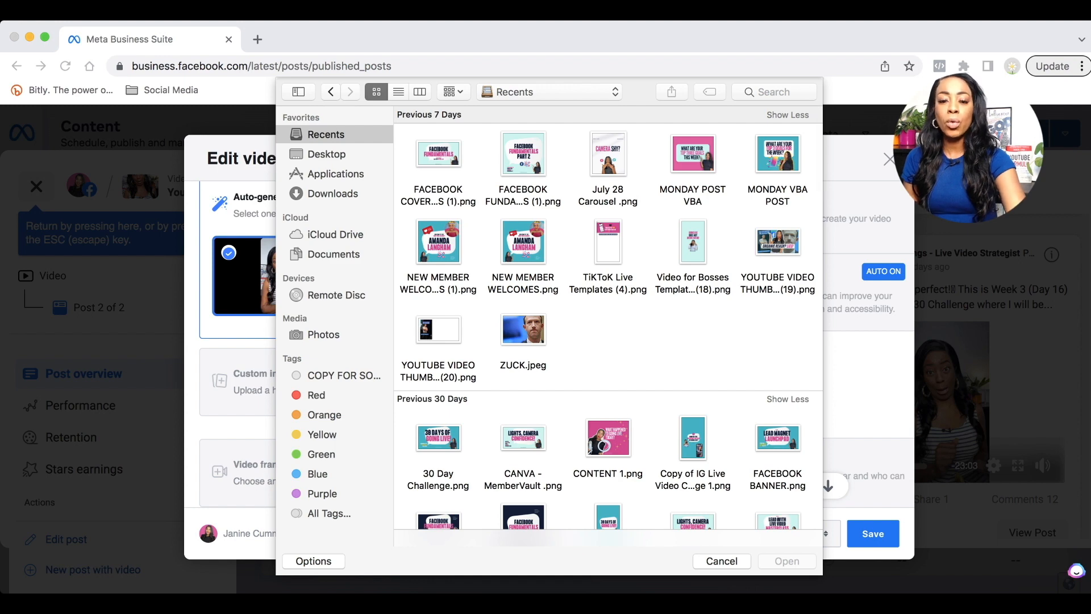
{"action": "scroll", "scroll_direction": "down", "scroll_amount": 3}
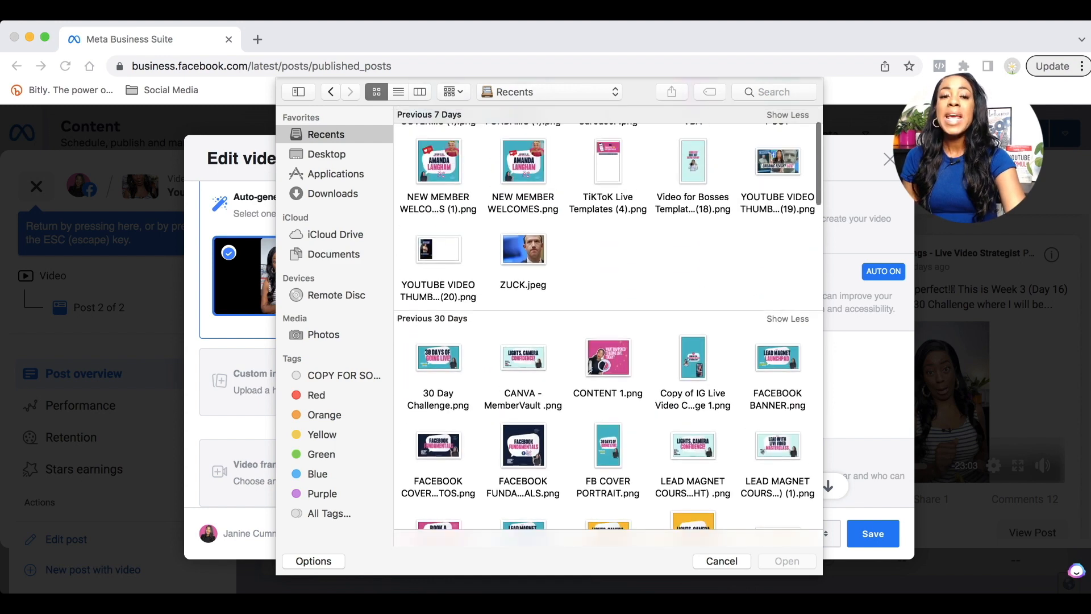
{"action": "scroll", "scroll_direction": "up", "scroll_amount": 3}
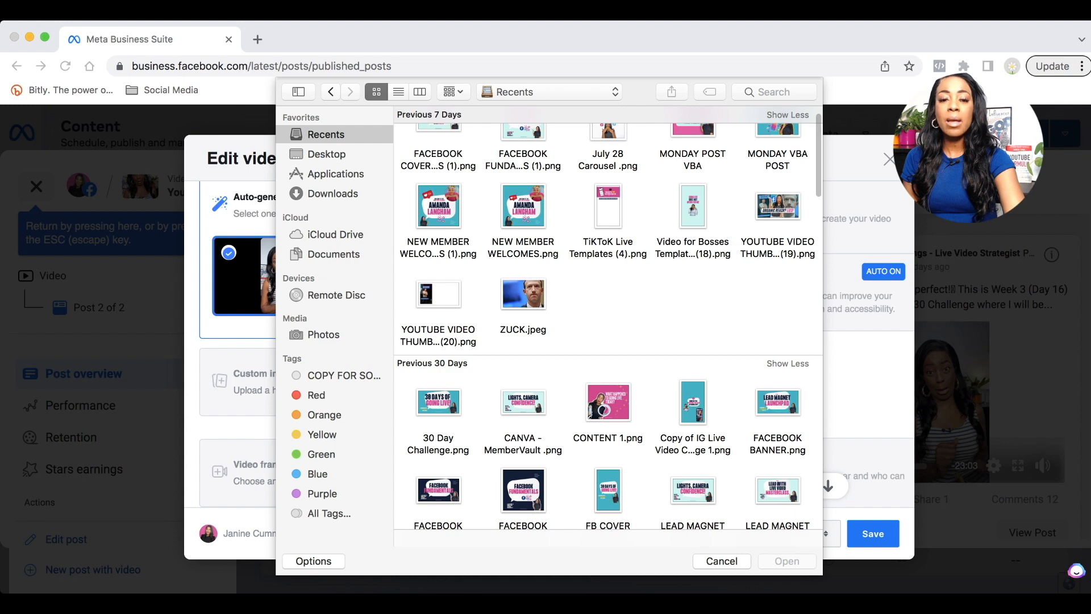
{"action": "left_click", "coordinate": [721, 561]}
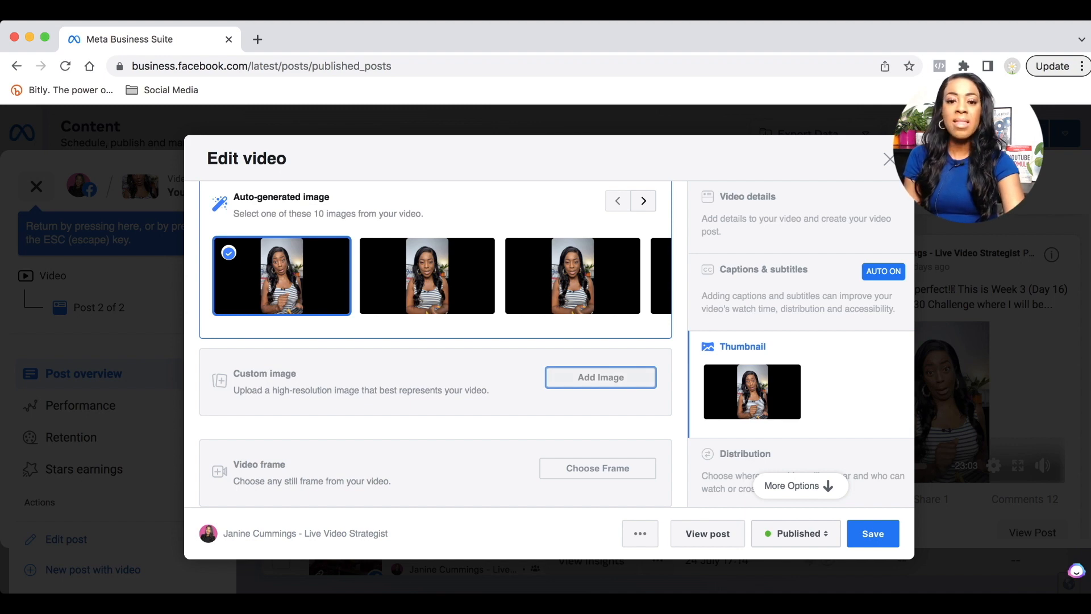
Step: Upload FB COVER PORTRAIT.png from Recents as the custom thumbnail
{"action": "left_click", "coordinate": [599, 377]}
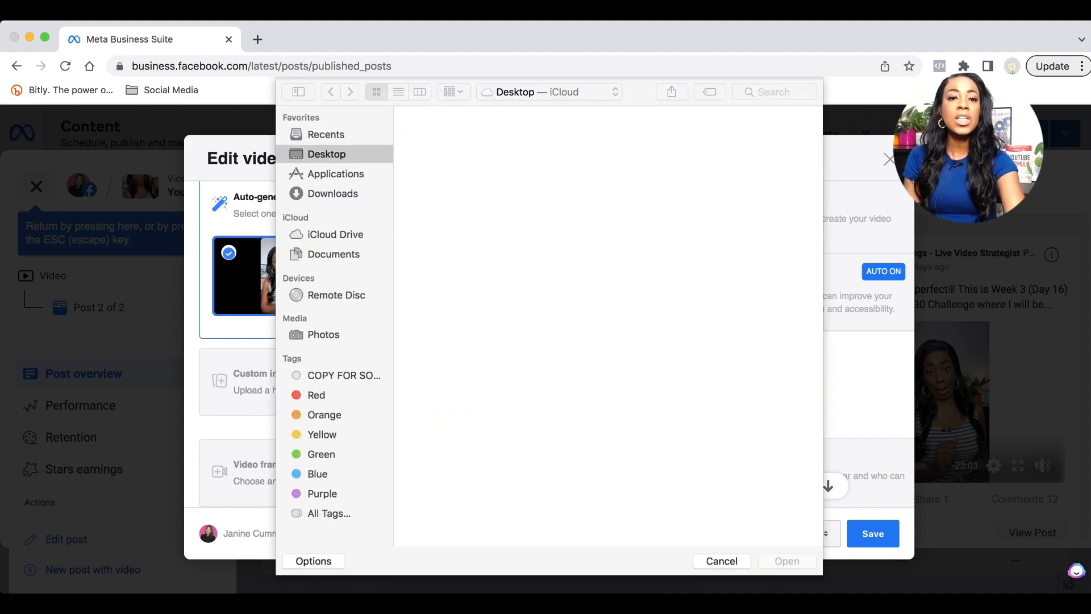
{"action": "left_click", "coordinate": [325, 134]}
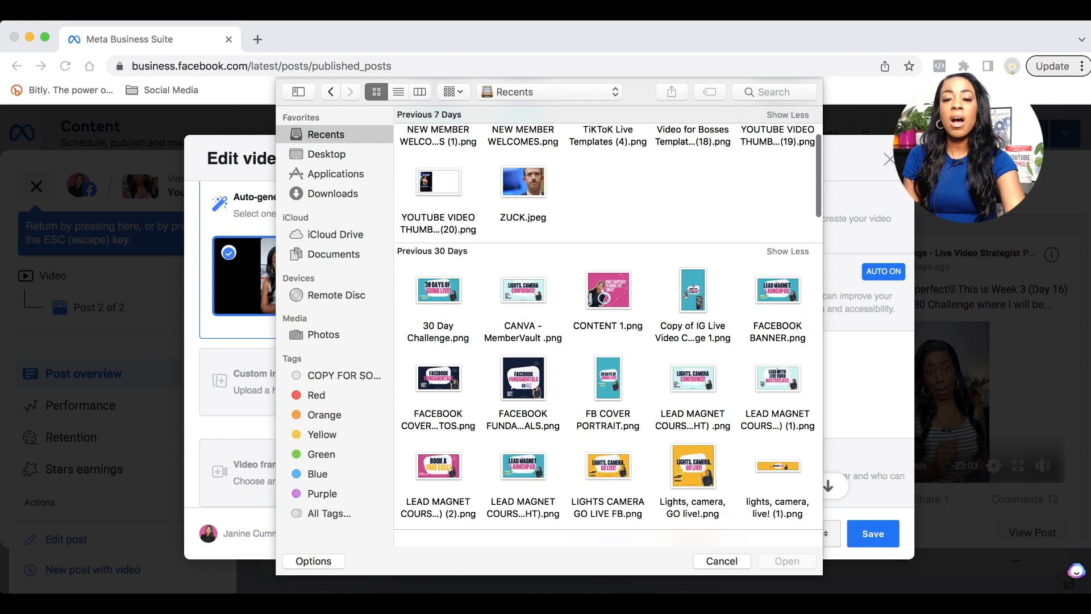
{"action": "scroll", "scroll_direction": "down", "scroll_amount": 3}
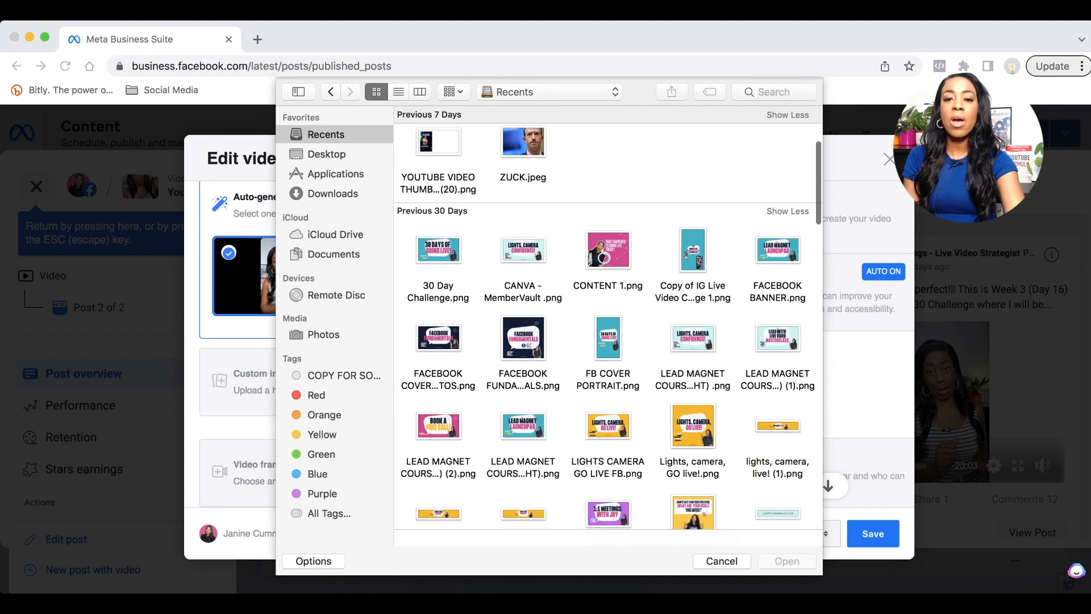
{"action": "left_click", "coordinate": [607, 338]}
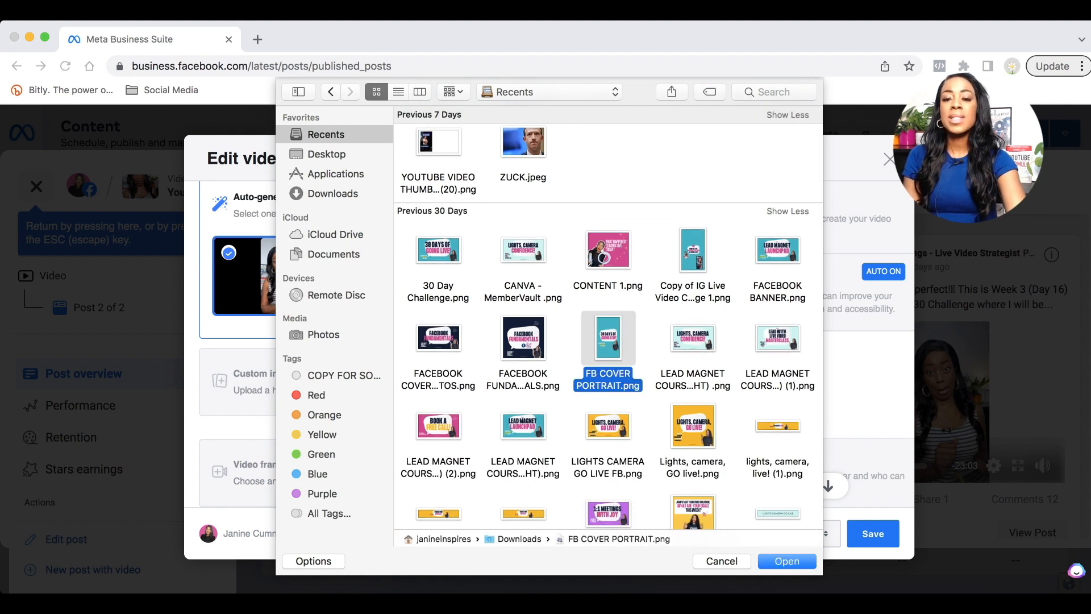
{"action": "left_click", "coordinate": [721, 561]}
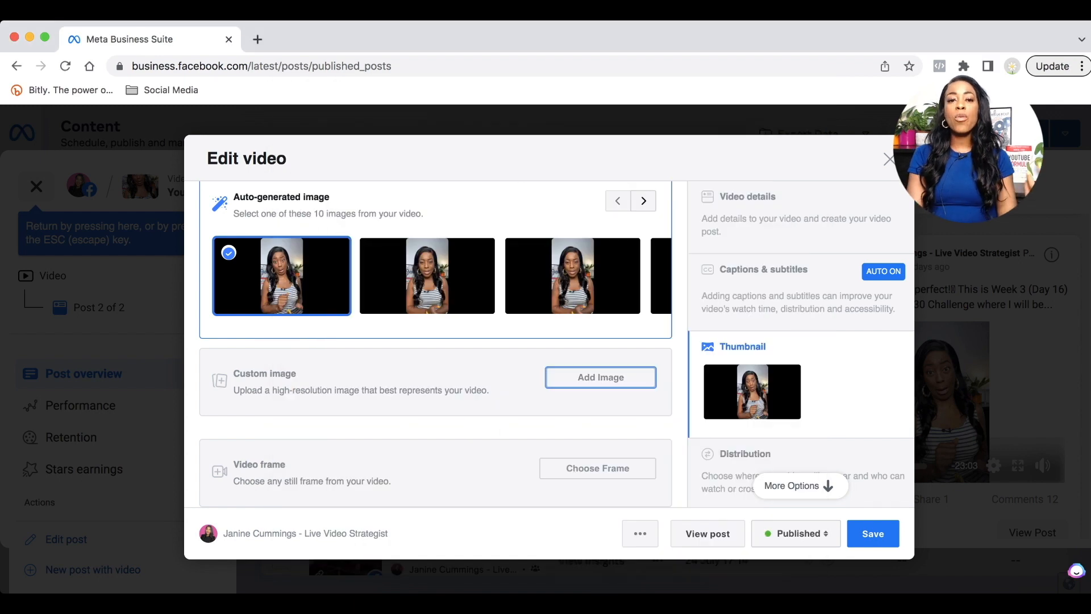
{"action": "left_click", "coordinate": [600, 376]}
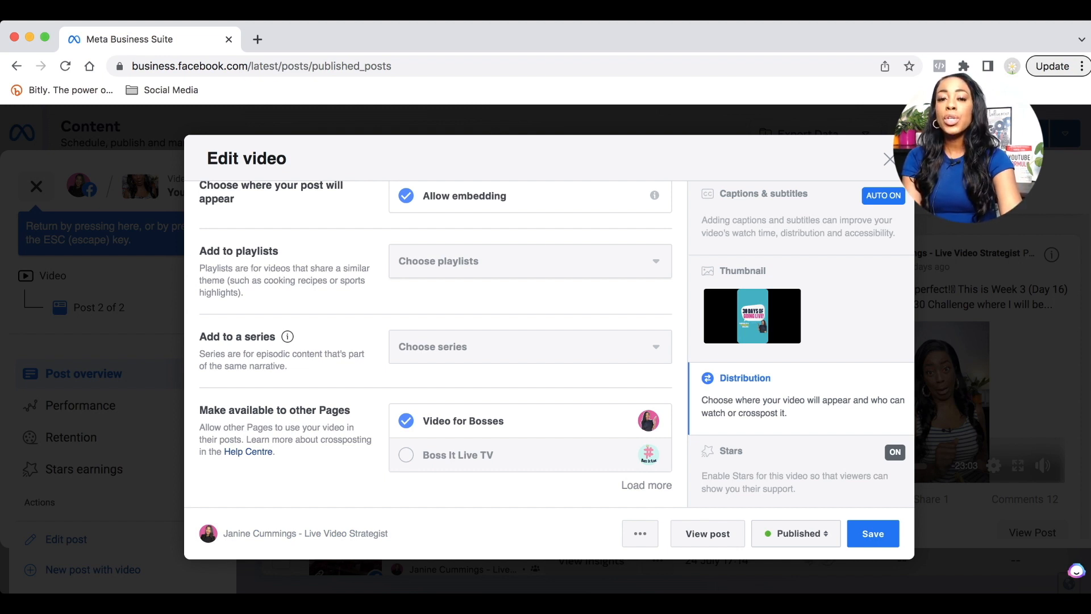
Step: Expand the playlist list in the Distribution settings
{"action": "left_click", "coordinate": [529, 261]}
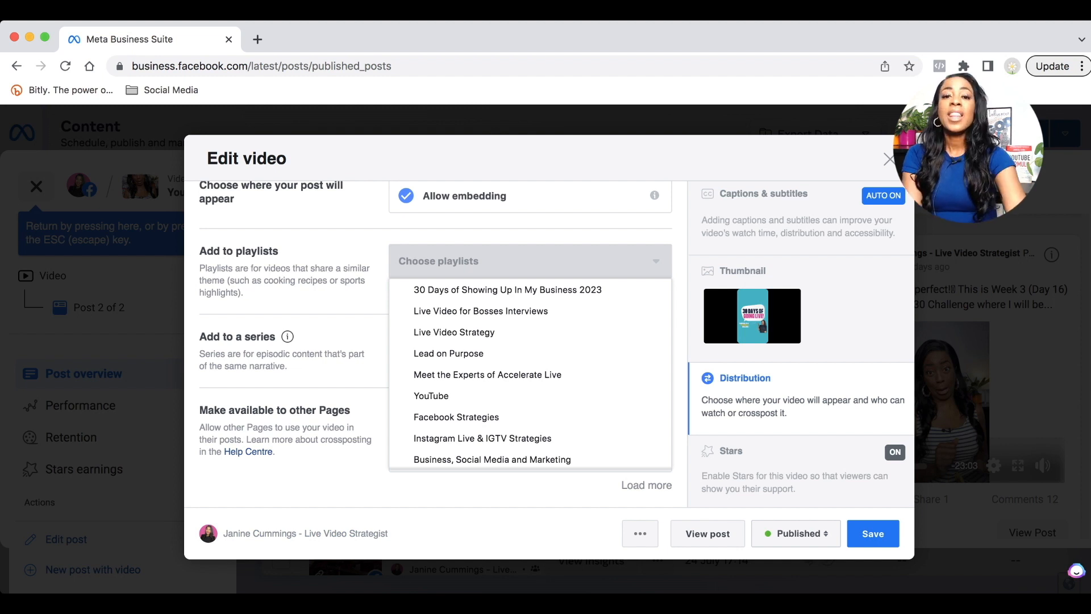
Step: Open the Create new playlist form, then cancel it to return to the playlists
{"action": "scroll", "scroll_direction": "down", "scroll_amount": 3}
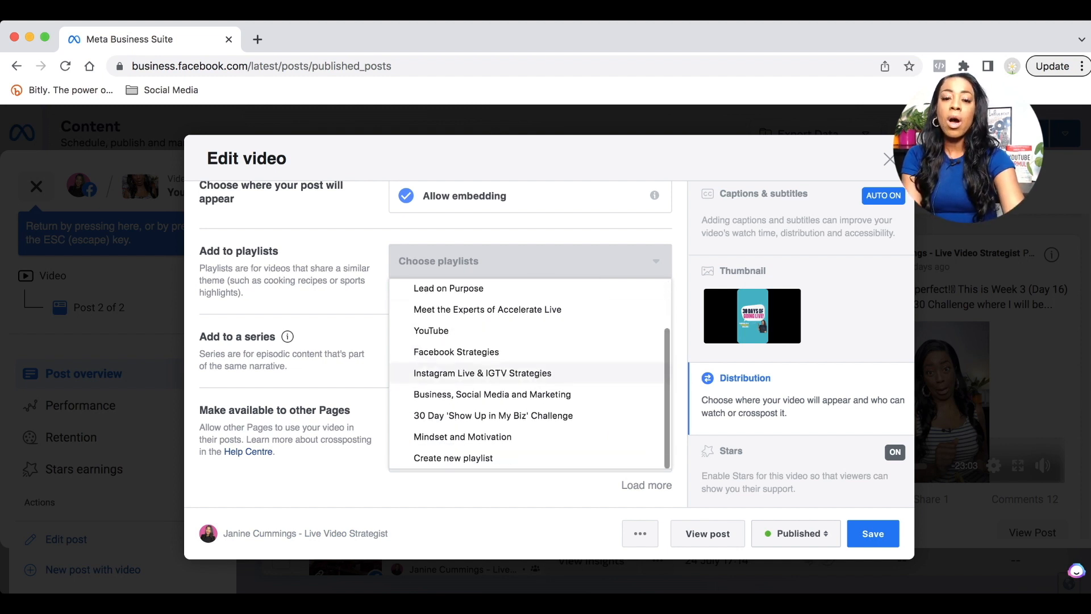
{"action": "mouse_move", "coordinate": [453, 458]}
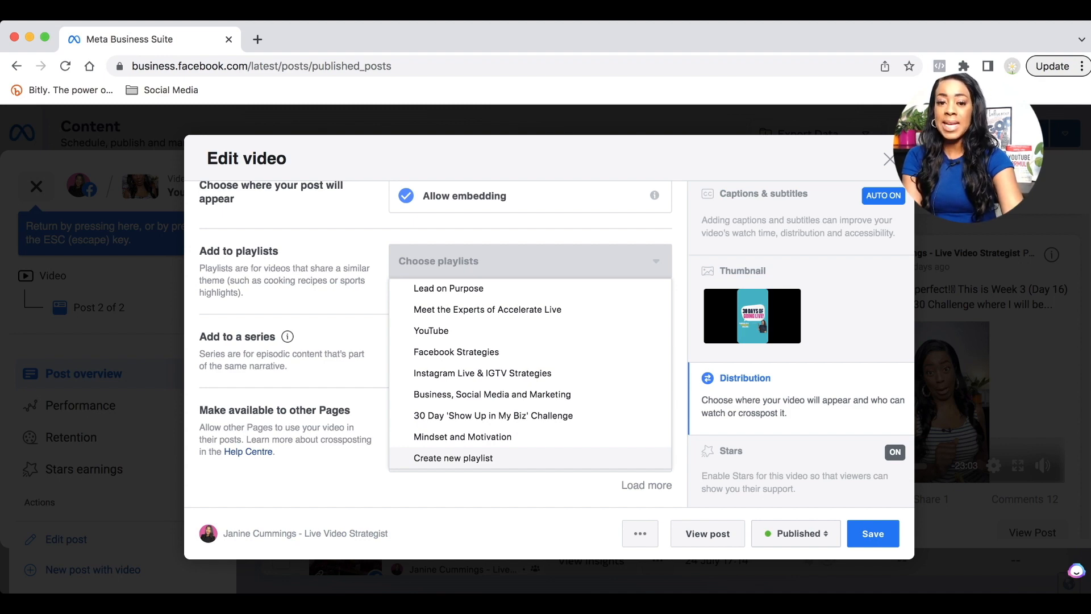
{"action": "left_click", "coordinate": [453, 457]}
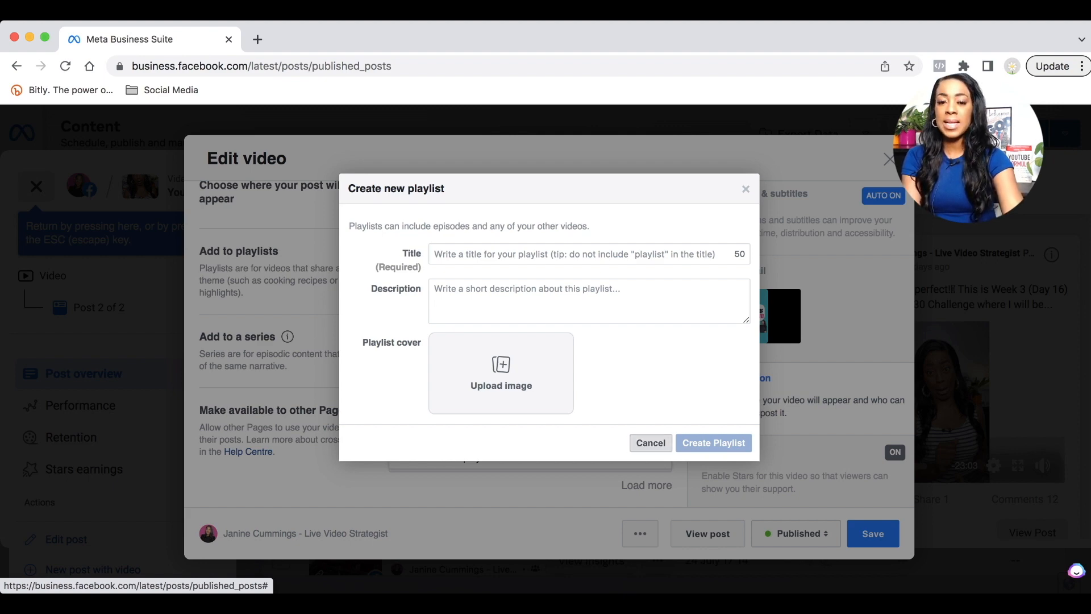
{"action": "left_click", "coordinate": [649, 443]}
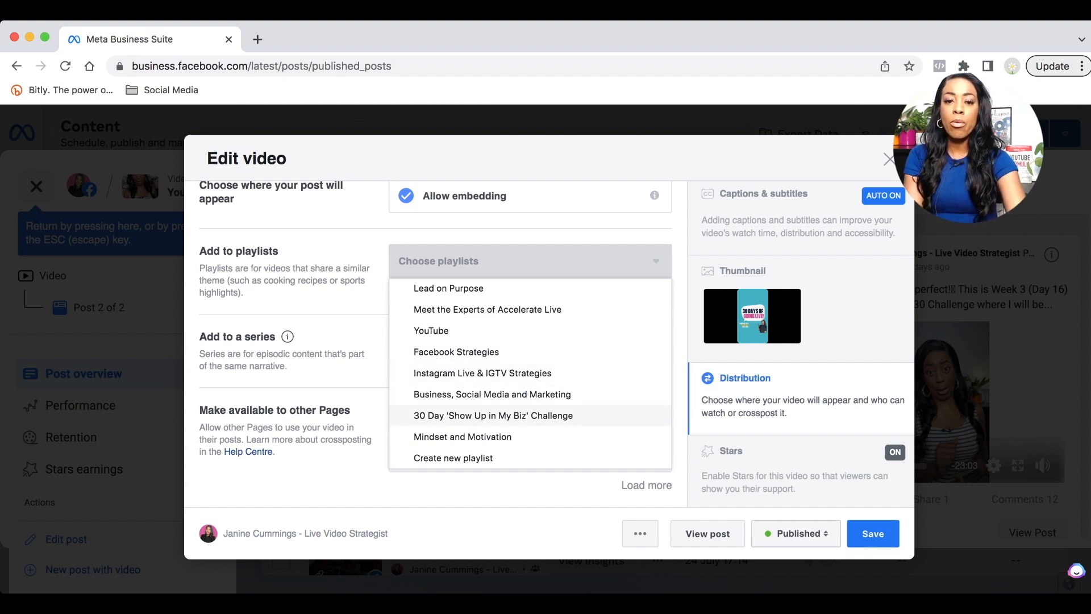
Step: Tick the '30 Days of Showing Up In My Business 2023' playlist
{"action": "left_click", "coordinate": [494, 415]}
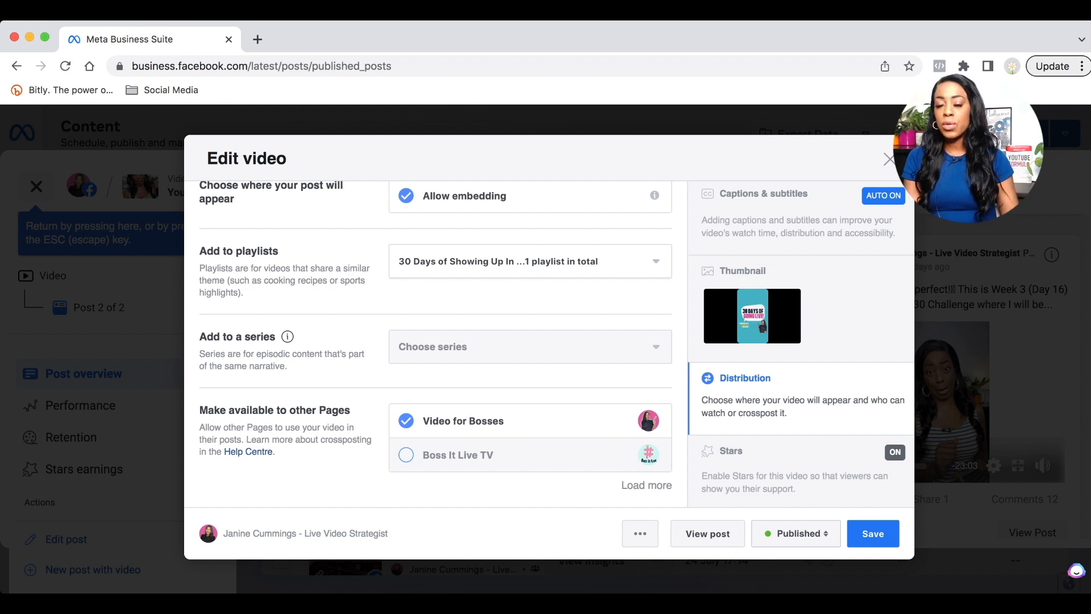
Step: Make the video available to Boss It Live TV and show its Stars settings
{"action": "left_click", "coordinate": [406, 454]}
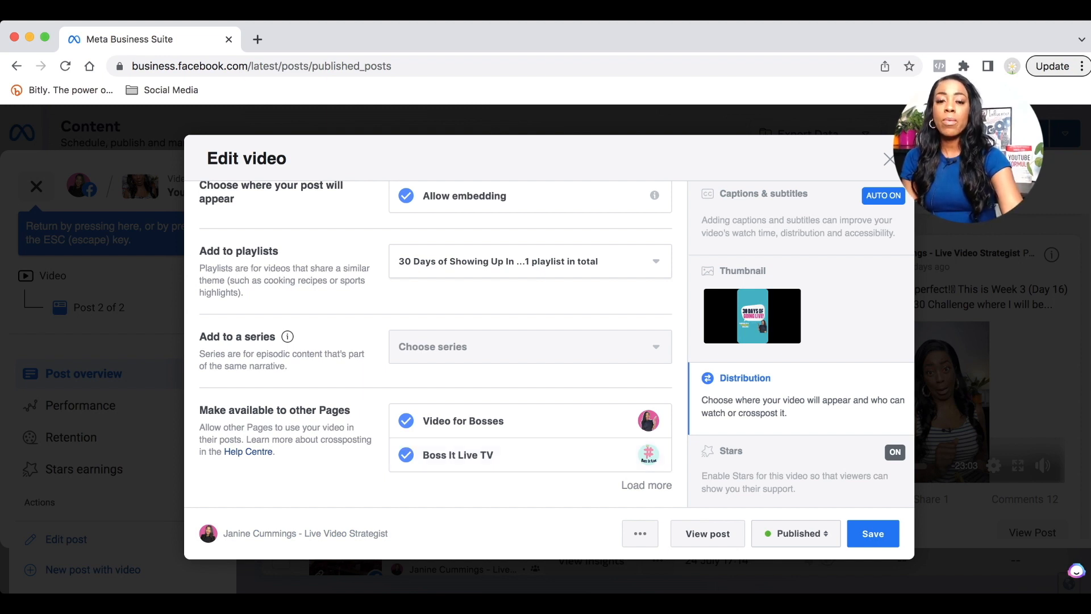
{"action": "left_click", "coordinate": [406, 421]}
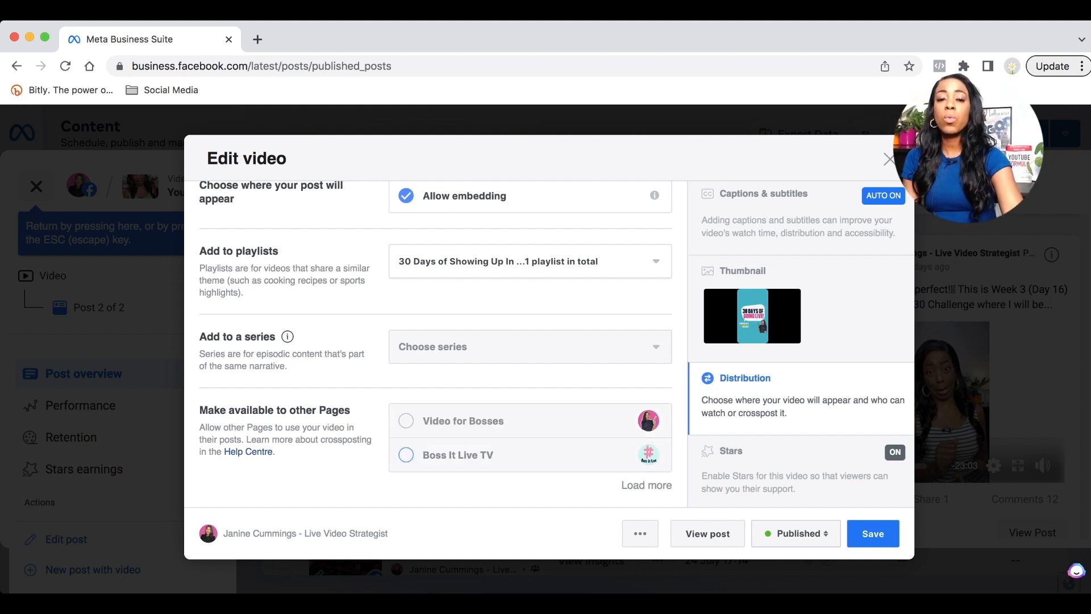
{"action": "left_click", "coordinate": [406, 420]}
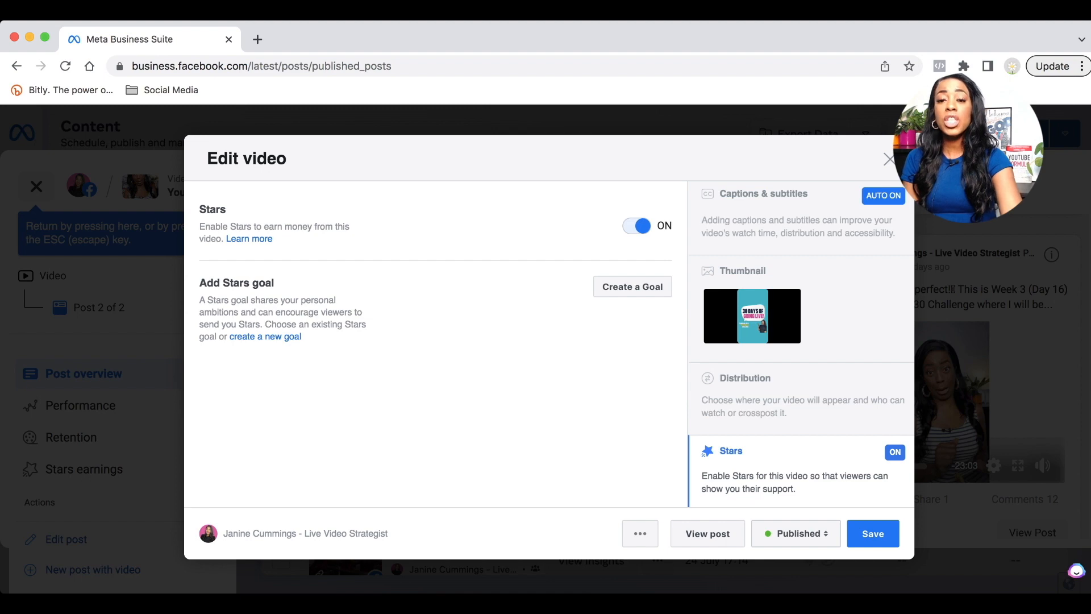
Step: Save the title, tags, thumbnail, playlist, distribution and stars edits to the video
{"action": "scroll", "scroll_direction": "up", "scroll_amount": 3}
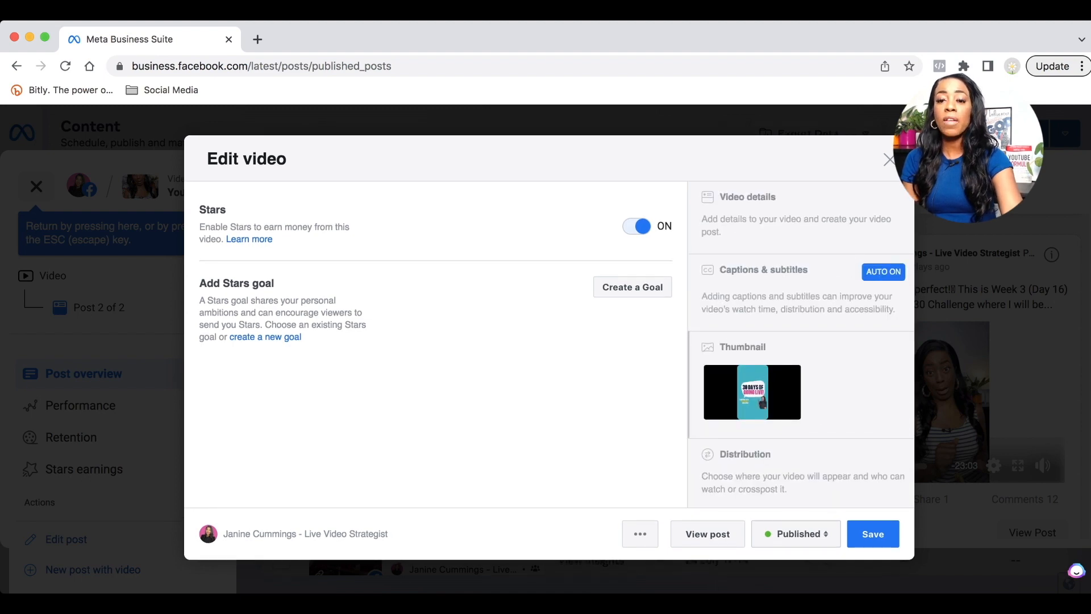
{"action": "left_click", "coordinate": [871, 533]}
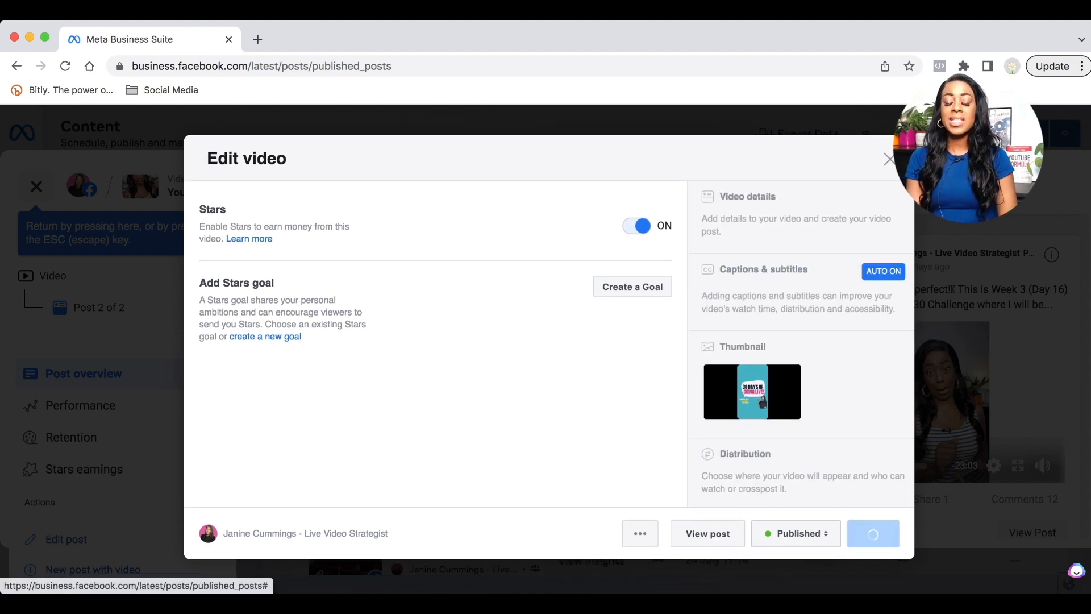
{"action": "left_click", "coordinate": [888, 161]}
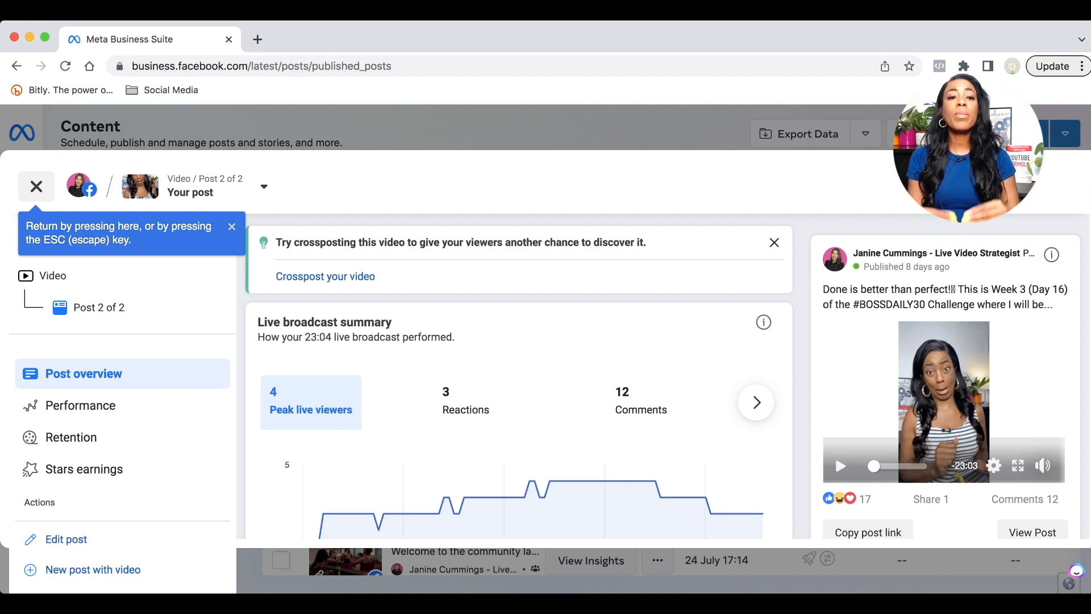
{"action": "mouse_move", "coordinate": [762, 514]}
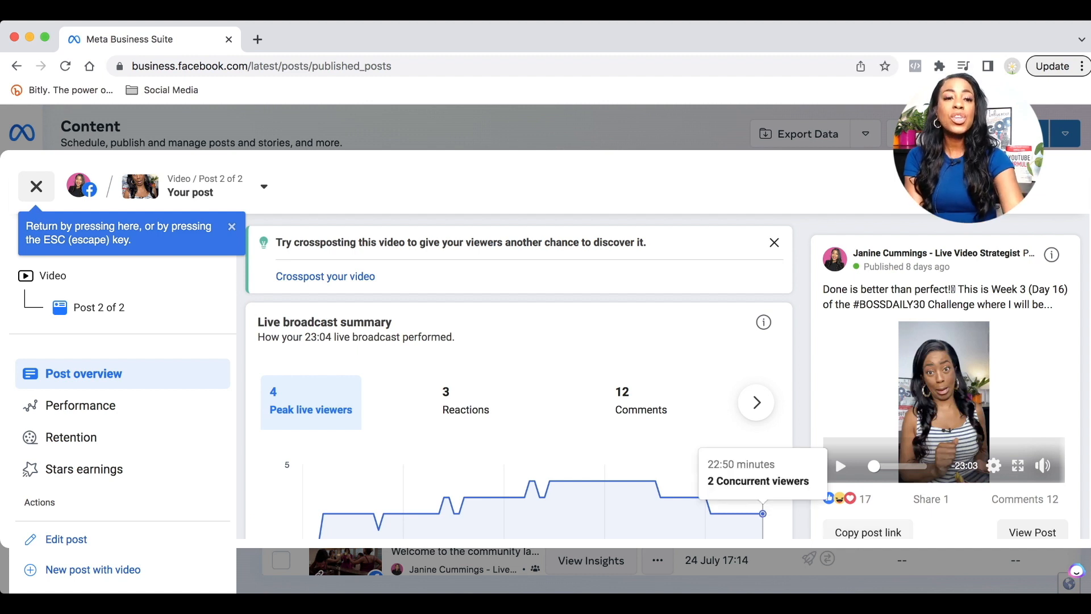